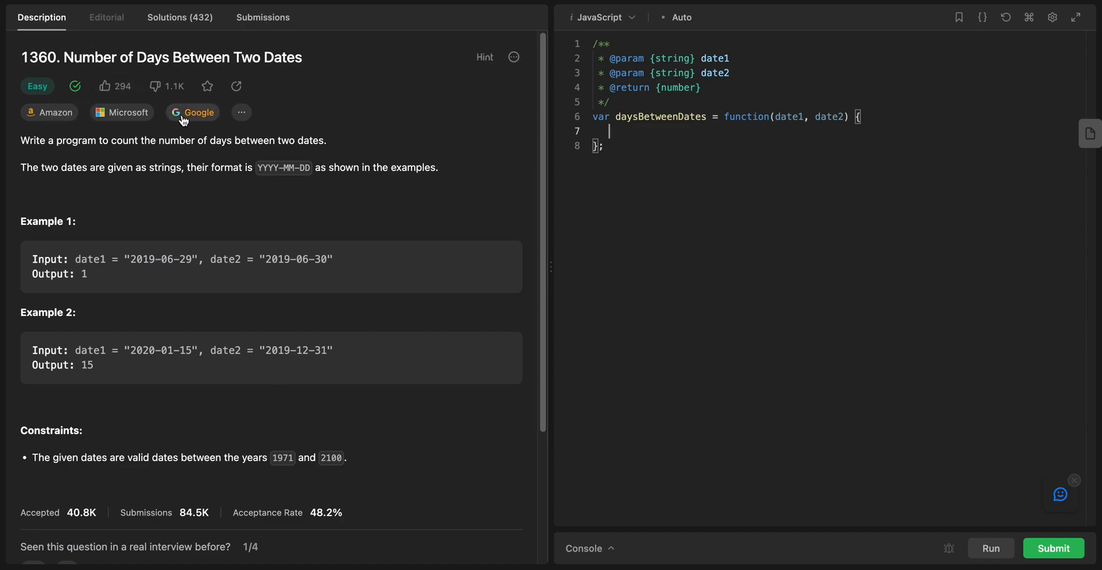
{"action": "mouse_move", "coordinate": [96, 155]}
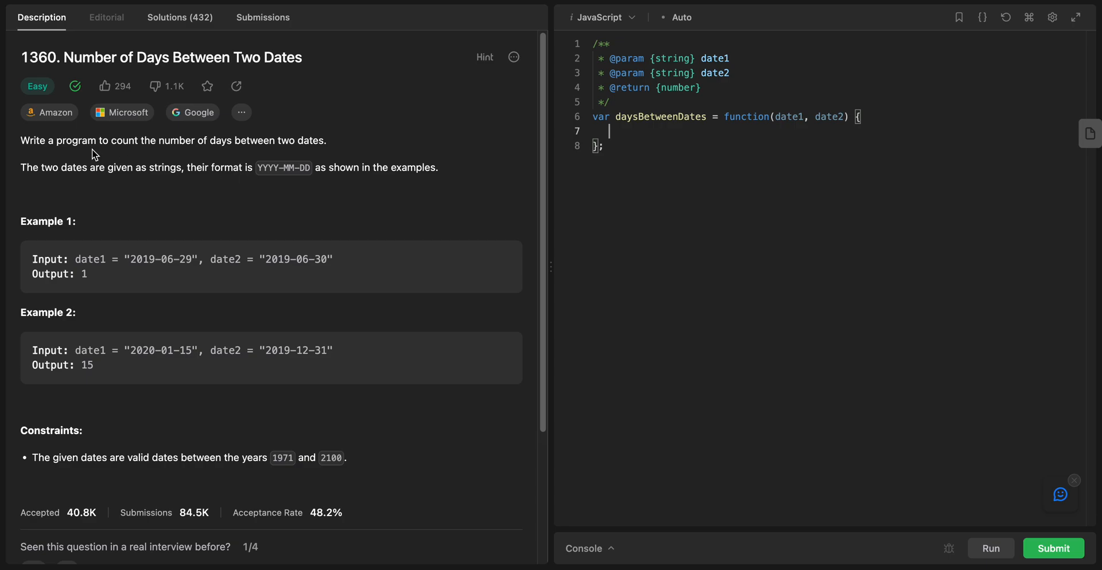
{"action": "mouse_move", "coordinate": [113, 174]}
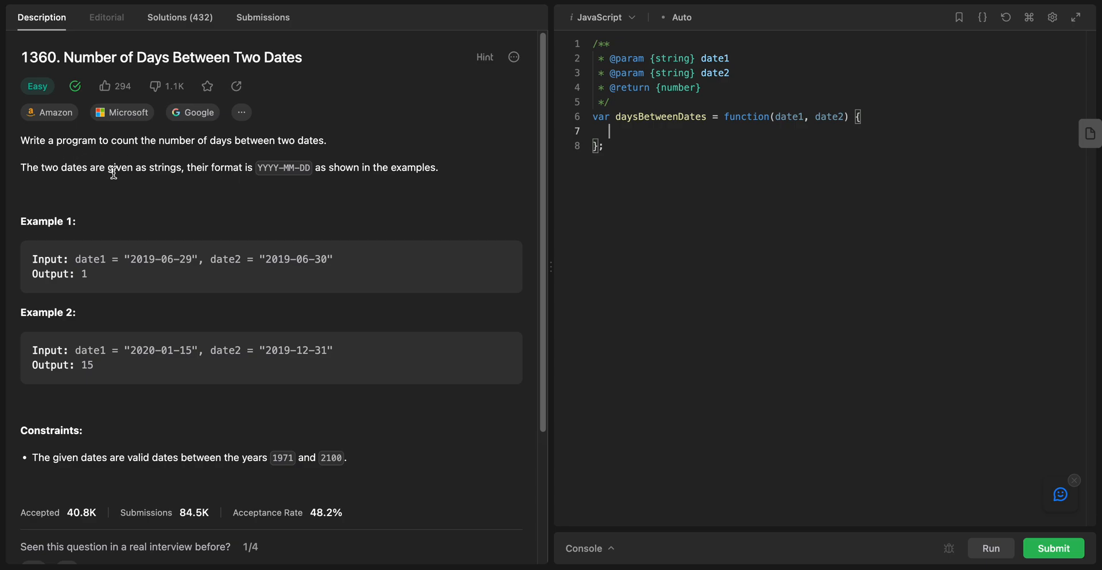
{"action": "mouse_move", "coordinate": [75, 183]}
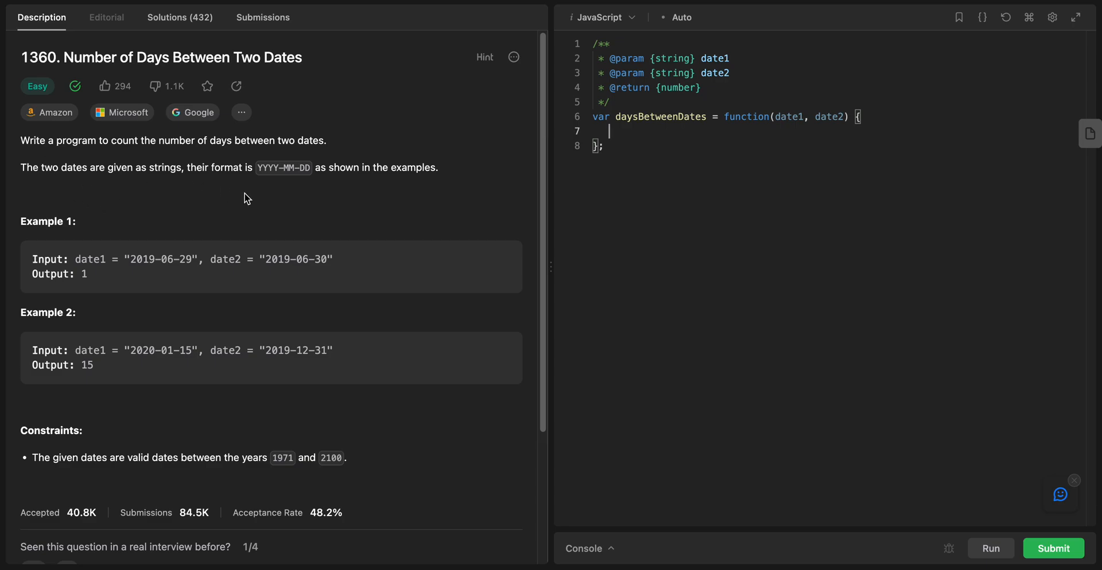
{"action": "mouse_move", "coordinate": [256, 176]}
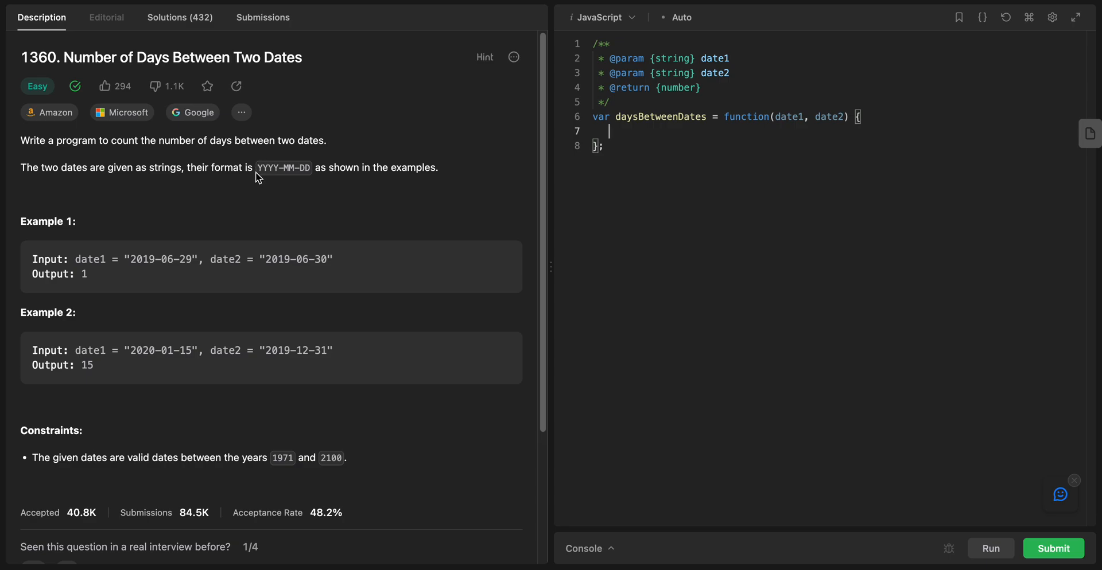
{"action": "mouse_move", "coordinate": [312, 182]}
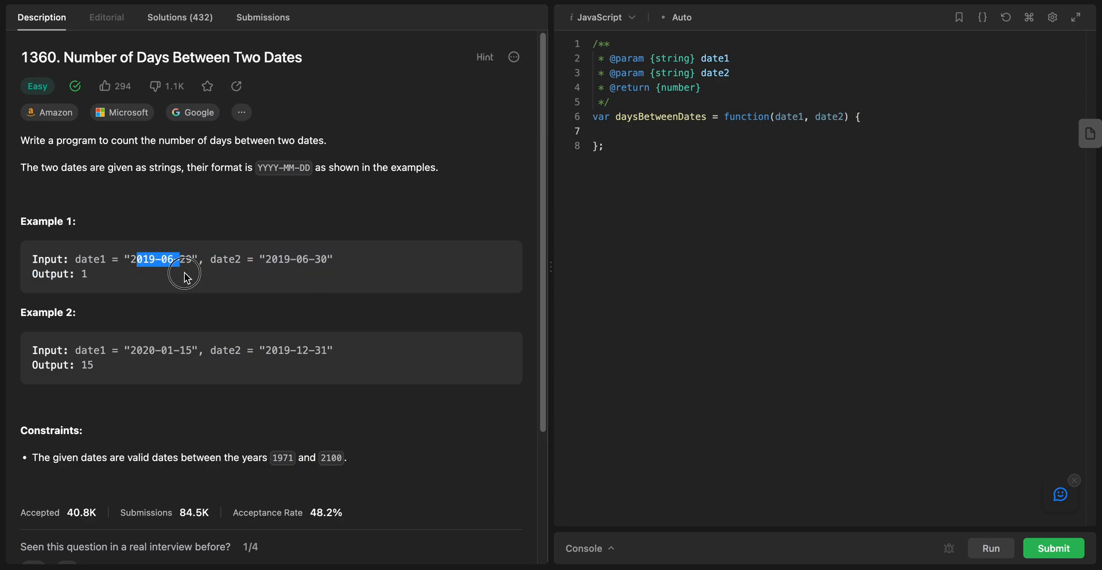
- Review the example dates in the problem description, selecting date1 in Example 2
{"action": "left_click", "coordinate": [168, 259]}
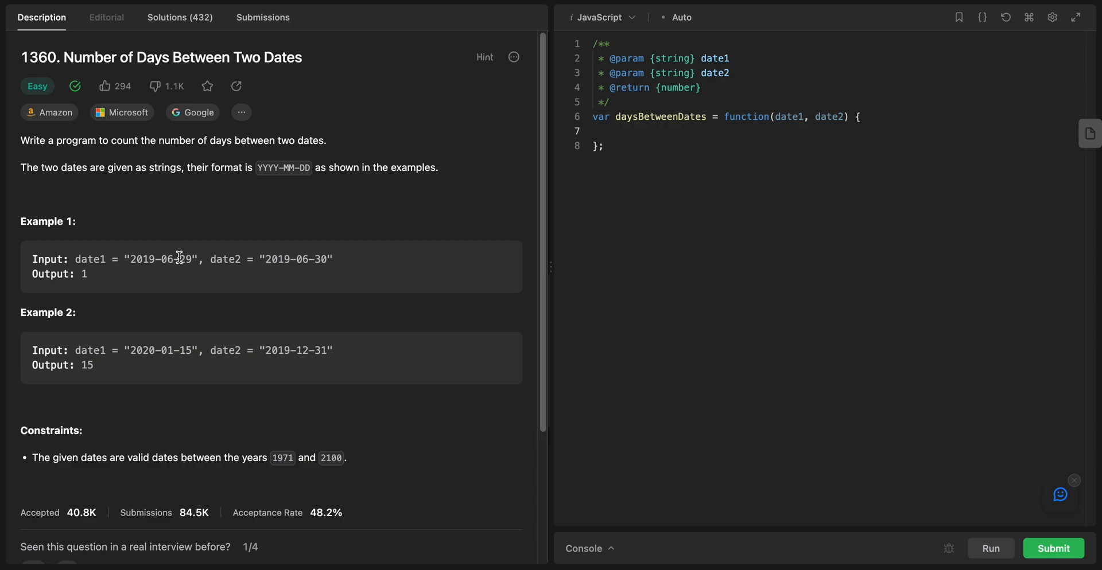
{"action": "scroll", "scroll_direction": "down", "scroll_amount": 3}
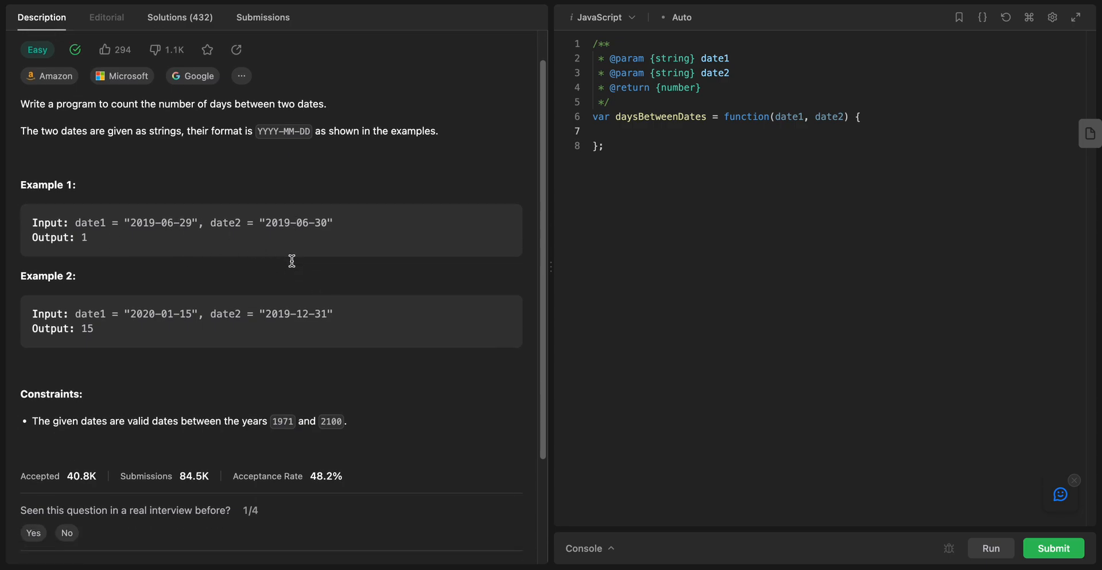
{"action": "double_click", "coordinate": [89, 314]}
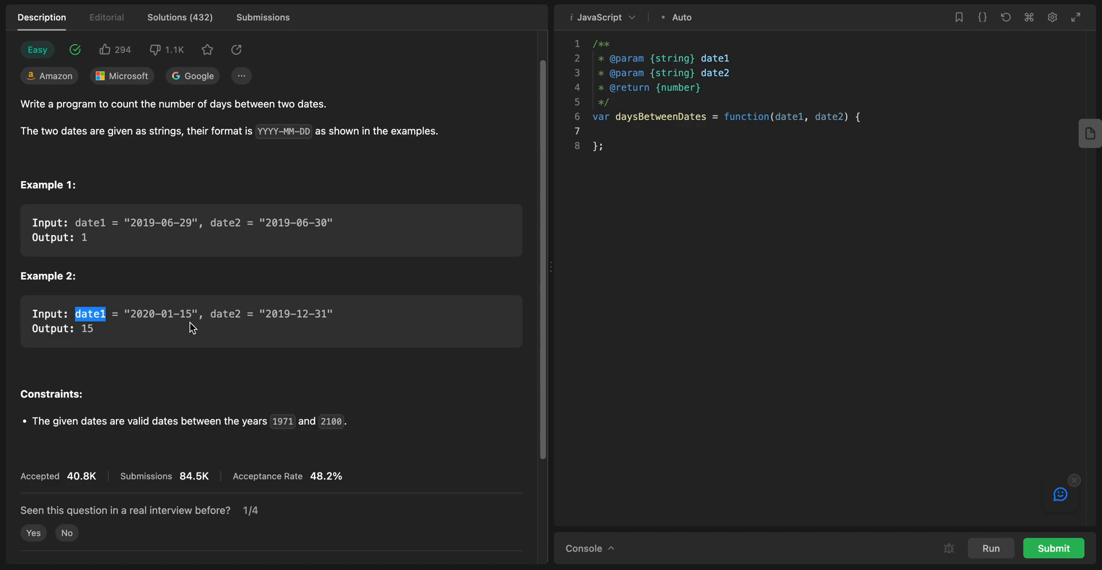
{"action": "mouse_move", "coordinate": [272, 315]}
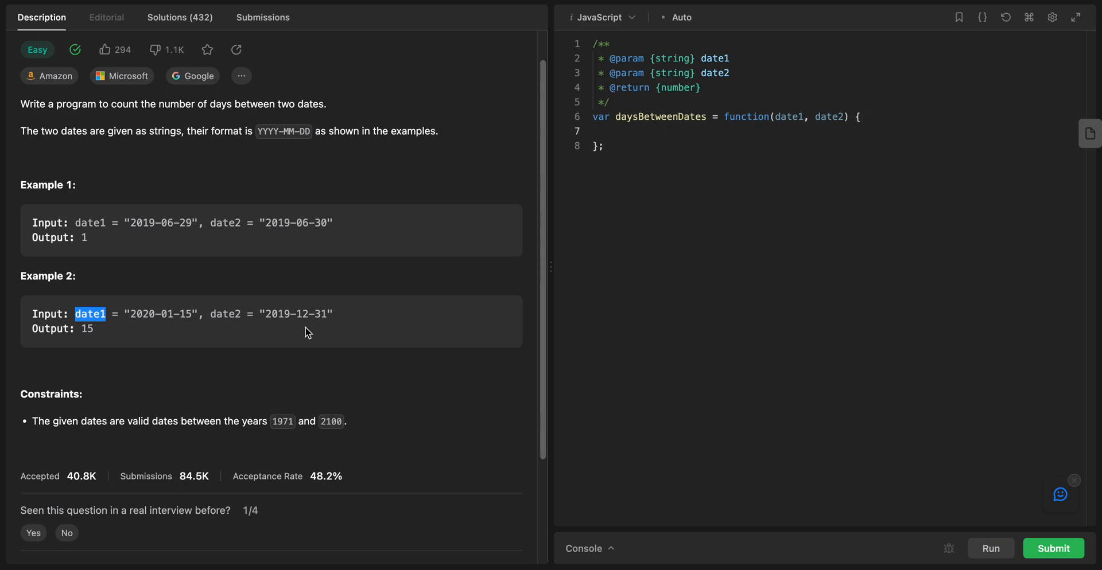
{"action": "mouse_move", "coordinate": [234, 287]}
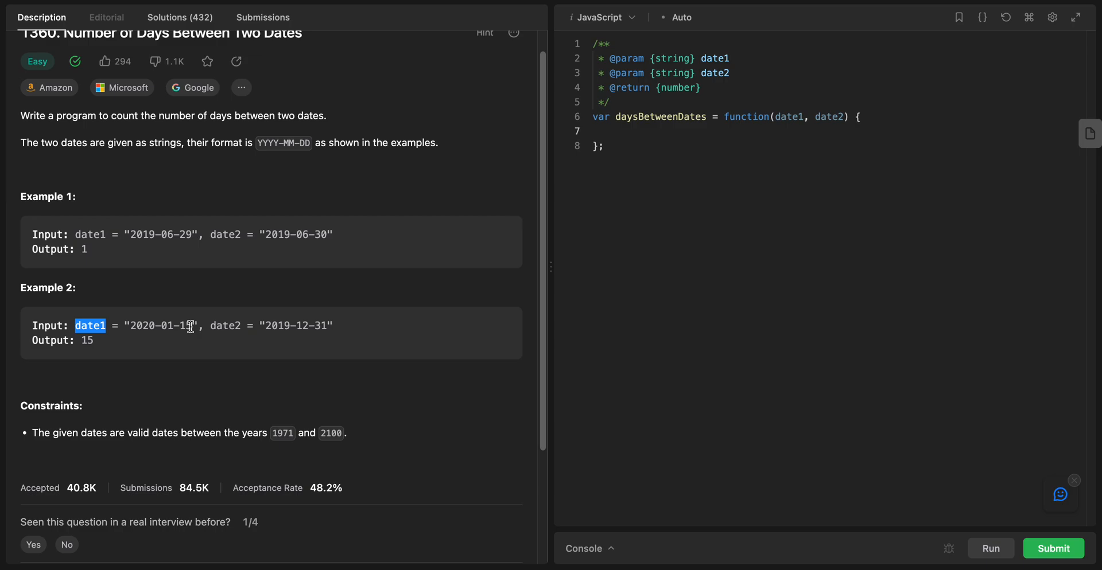
- Write a '// Date' comment inside the empty daysBetweenDates body and start a new line
{"action": "left_click", "coordinate": [612, 131]}
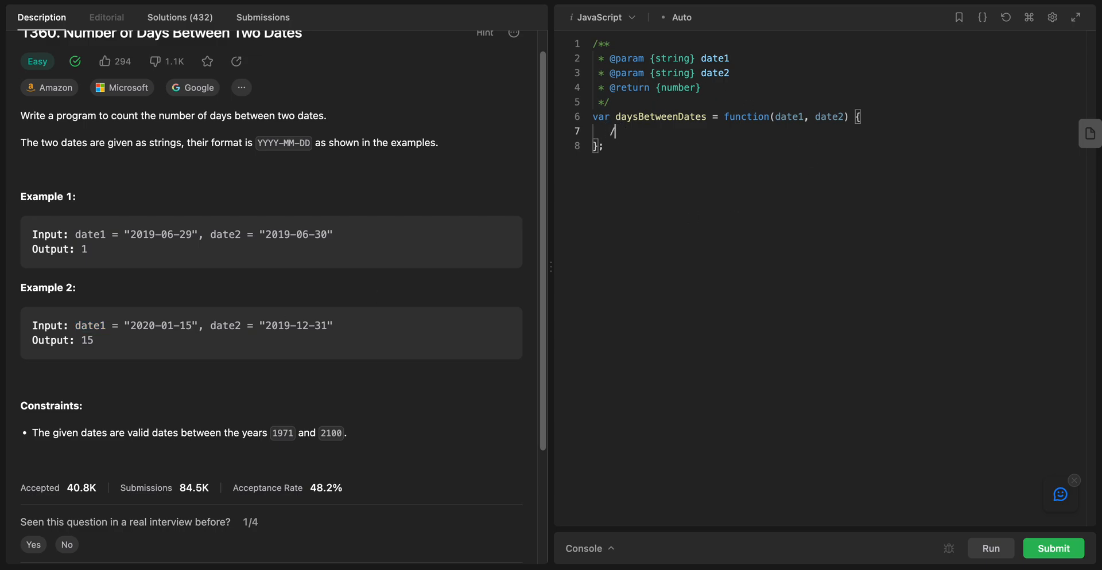
{"action": "type", "text": "/"}
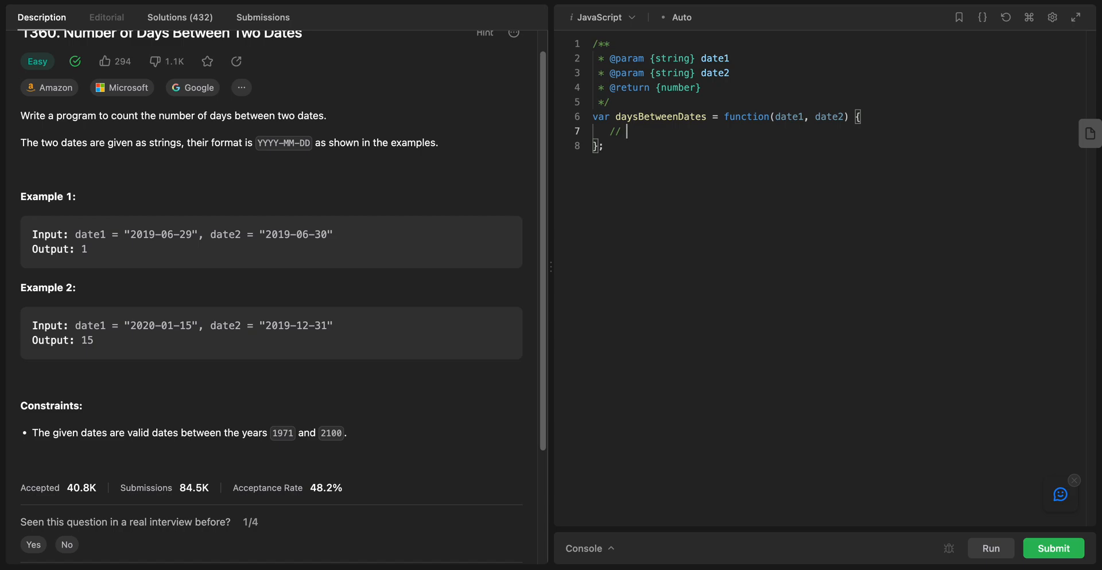
{"action": "type", "text": "Date"}
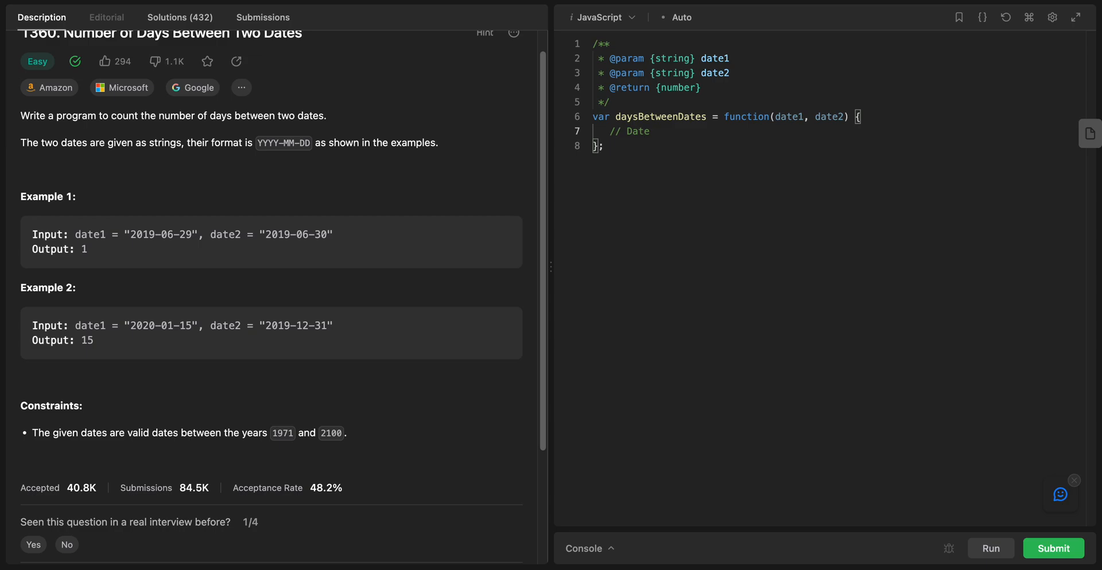
{"action": "double_click", "coordinate": [787, 117]}
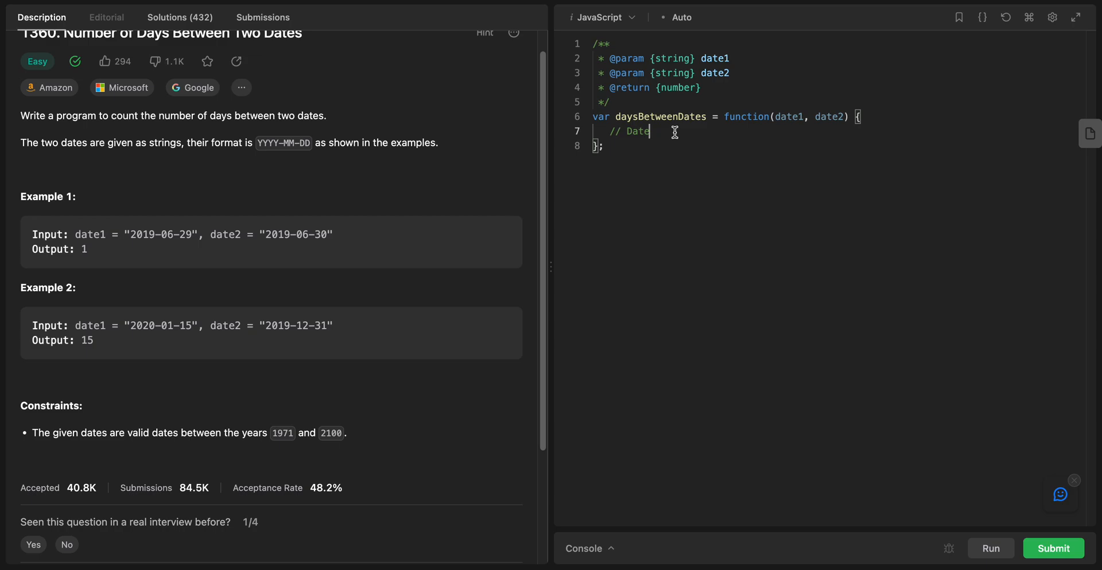
{"action": "key", "text": "Enter"}
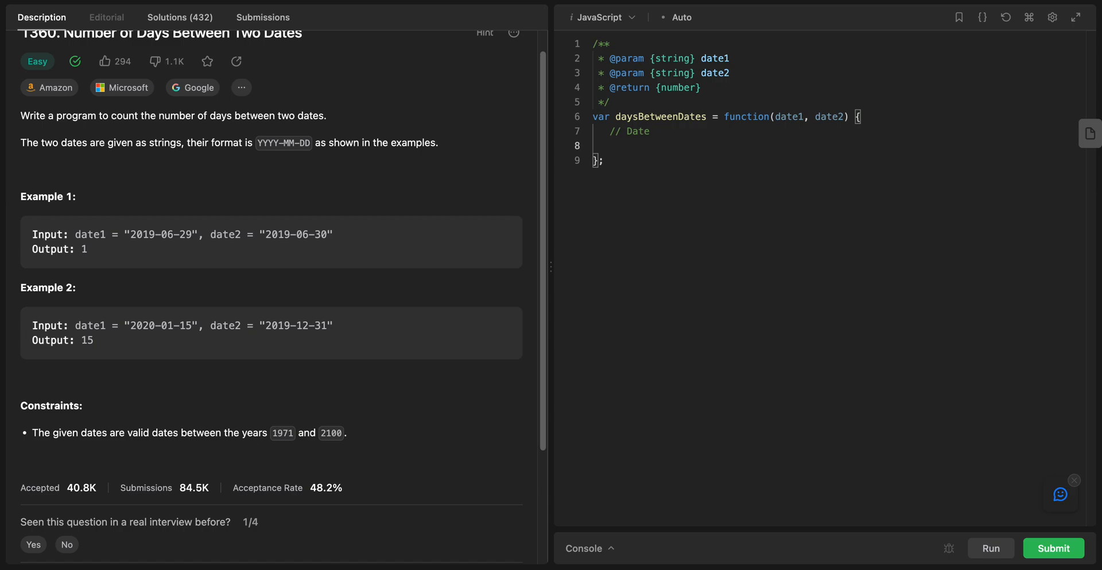
- Declare const dayMill = 24 * 60 * 60 * 1000 and move to a new line
{"action": "type", "text": "donst day"}
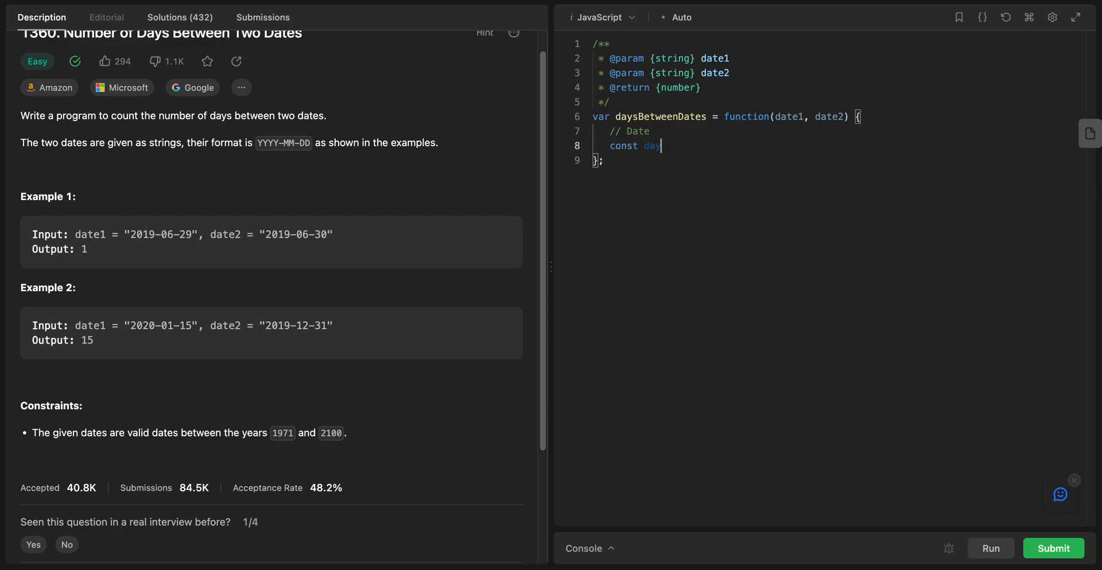
{"action": "type", "text": "M"}
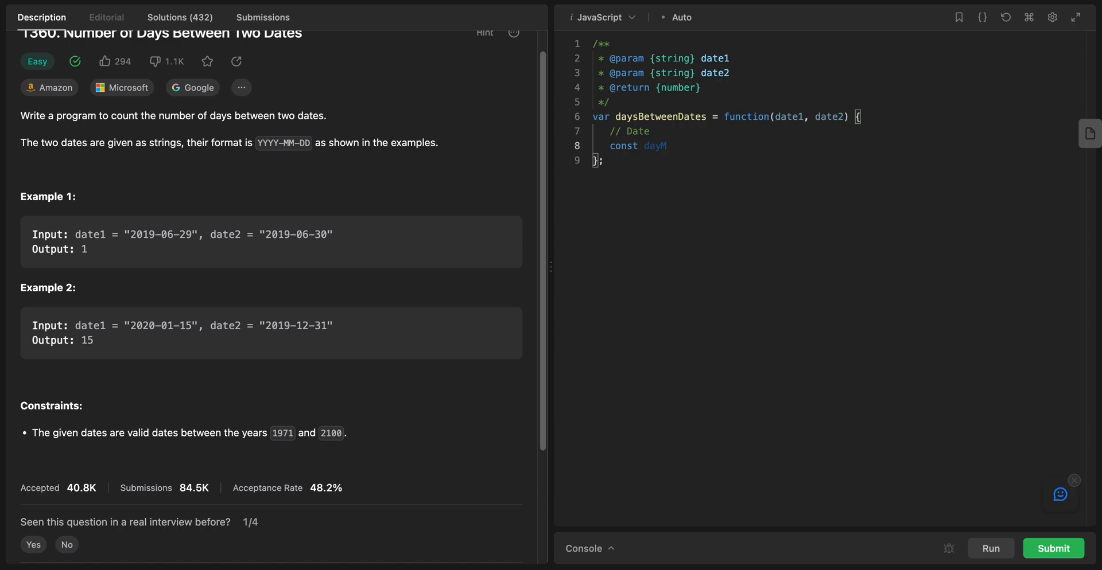
{"action": "type", "text": "illi"}
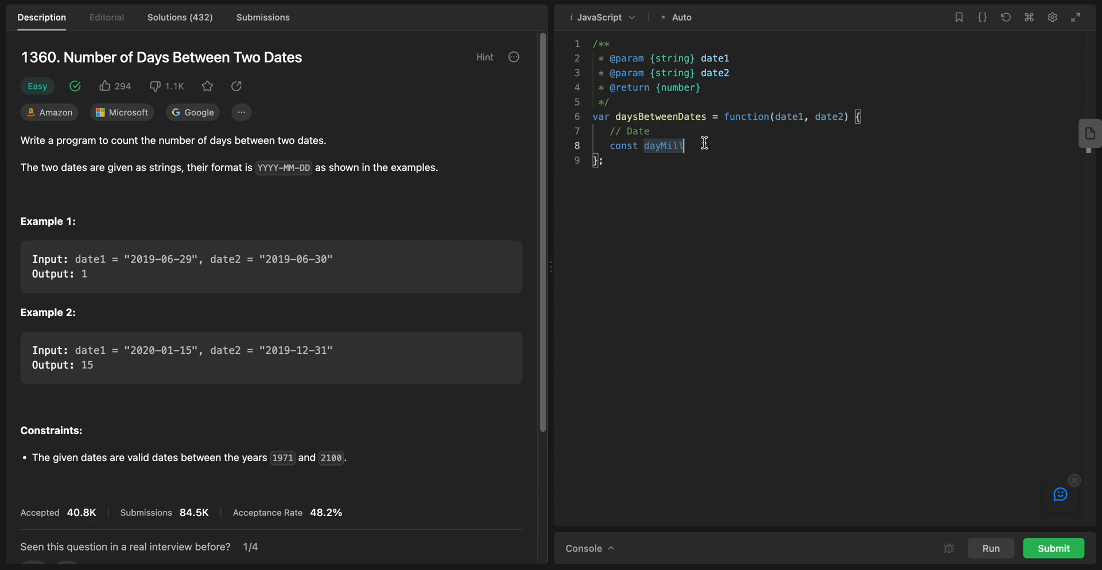
{"action": "type", "text": "="}
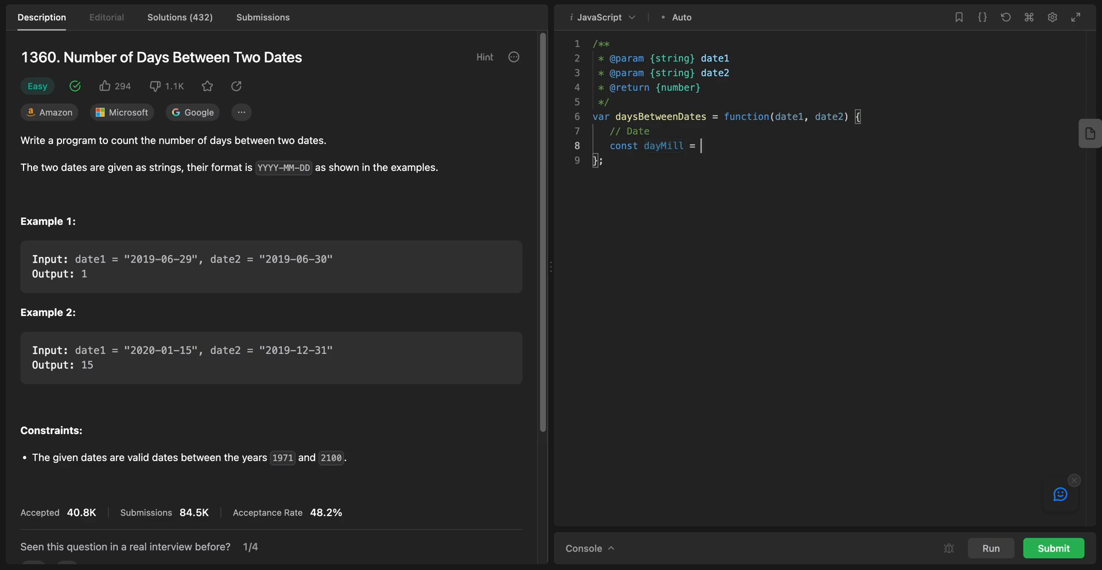
{"action": "type", "text": "24"}
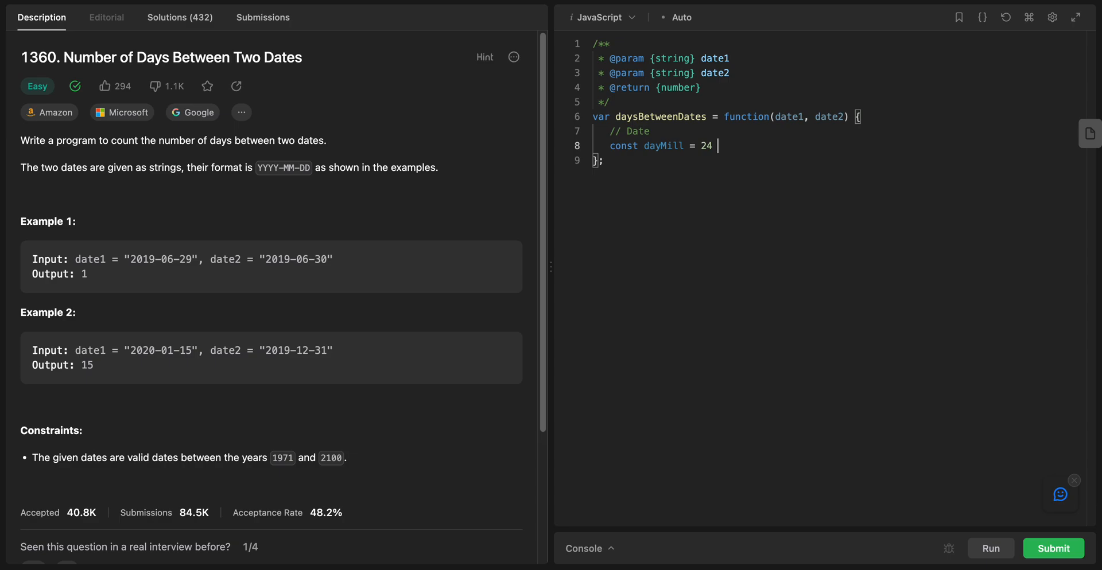
{"action": "type", "text": "* 60"}
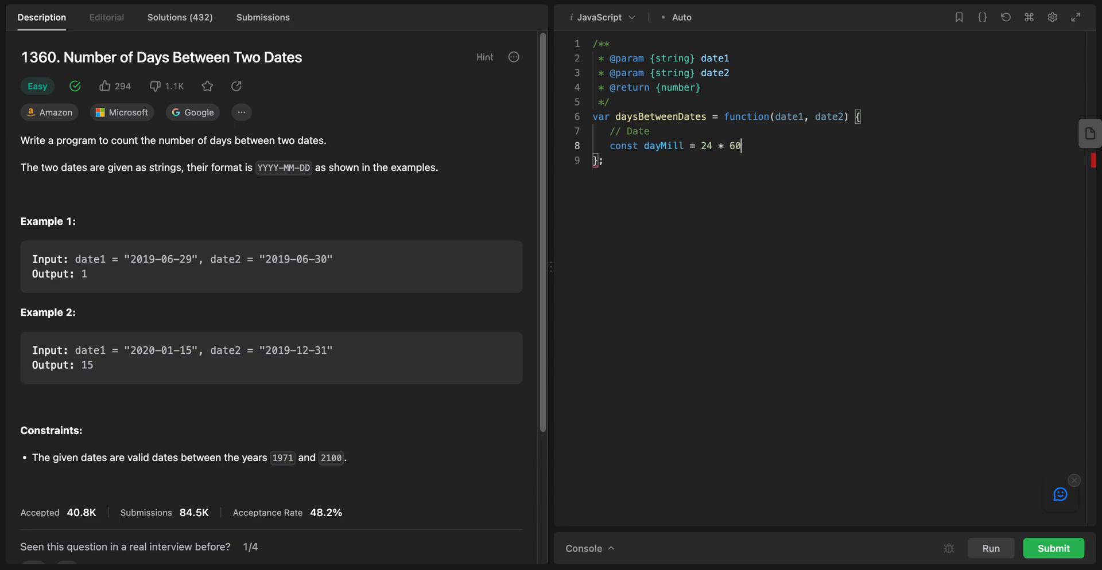
{"action": "type", "text": "*"}
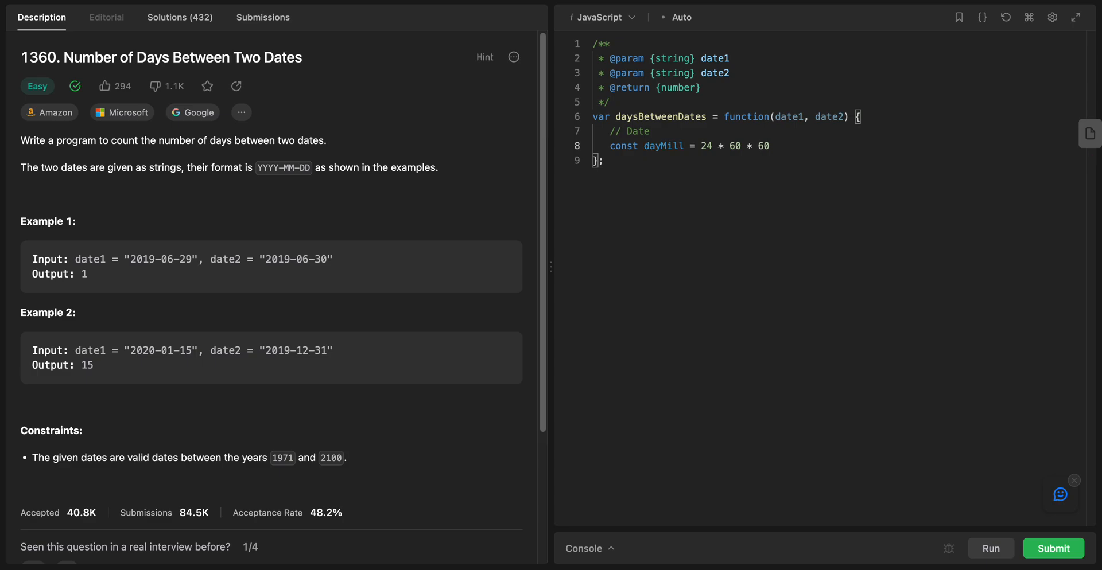
{"action": "type", "text": "*"}
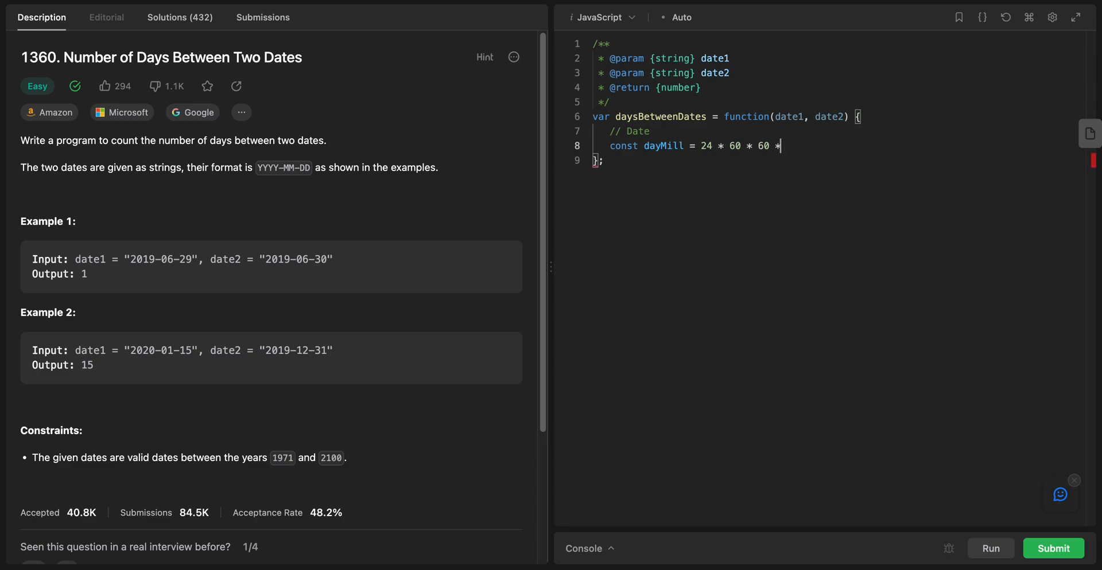
{"action": "type", "text": "1000"}
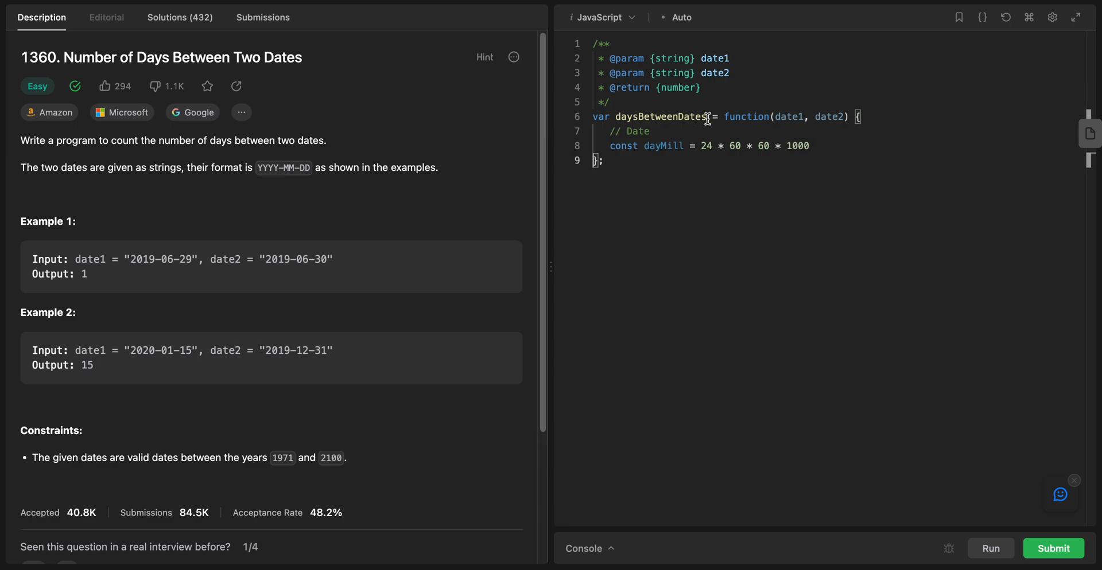
{"action": "key", "text": "Enter"}
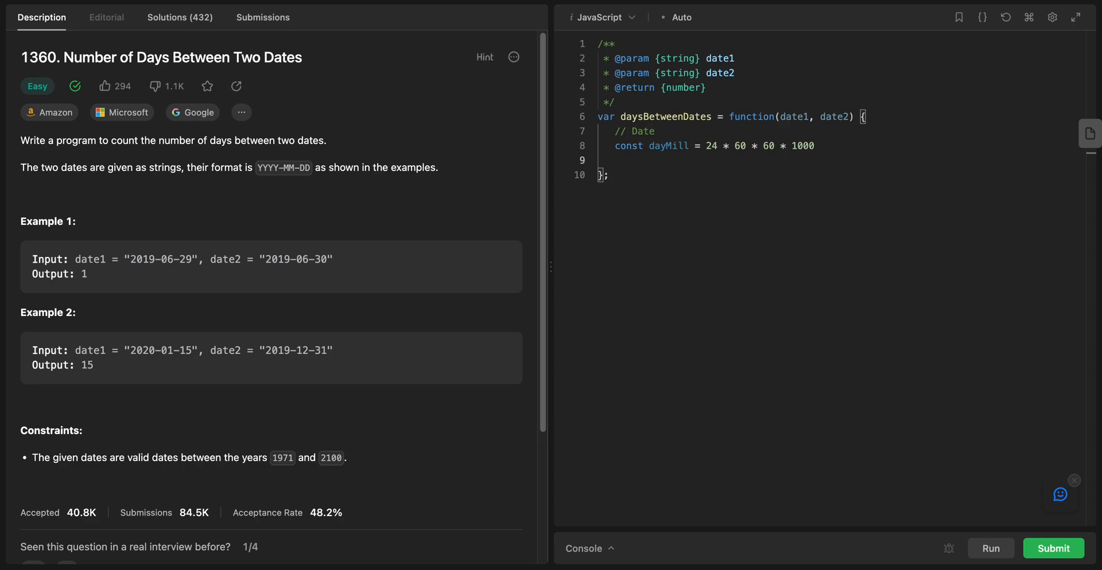
- Reassign date1 = new Date(date1) and date2 = new Date(date2), then move to the line below
{"action": "type", "text": "co"}
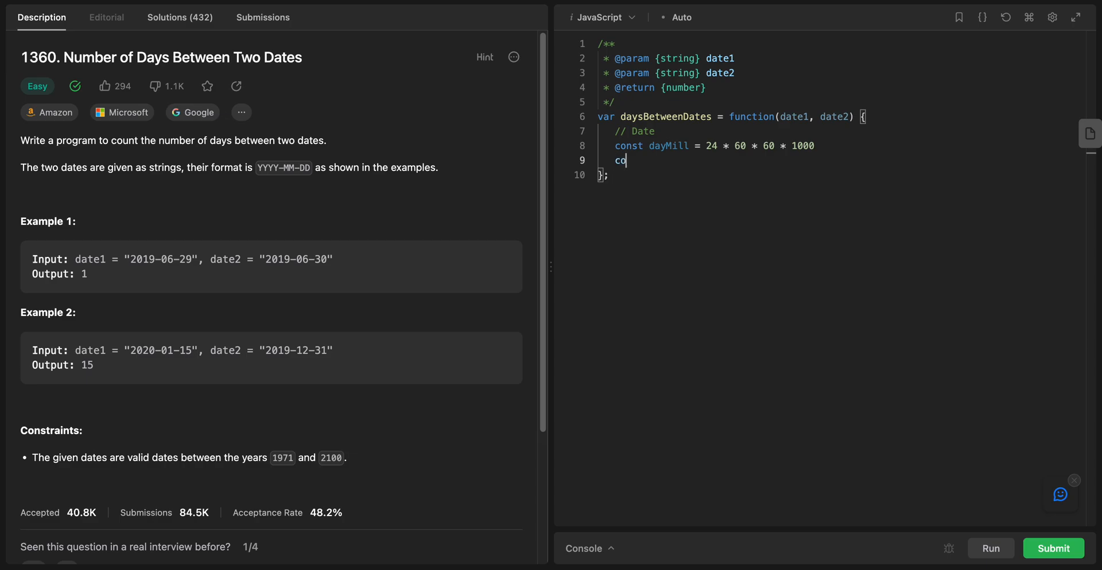
{"action": "type", "text": "nst"}
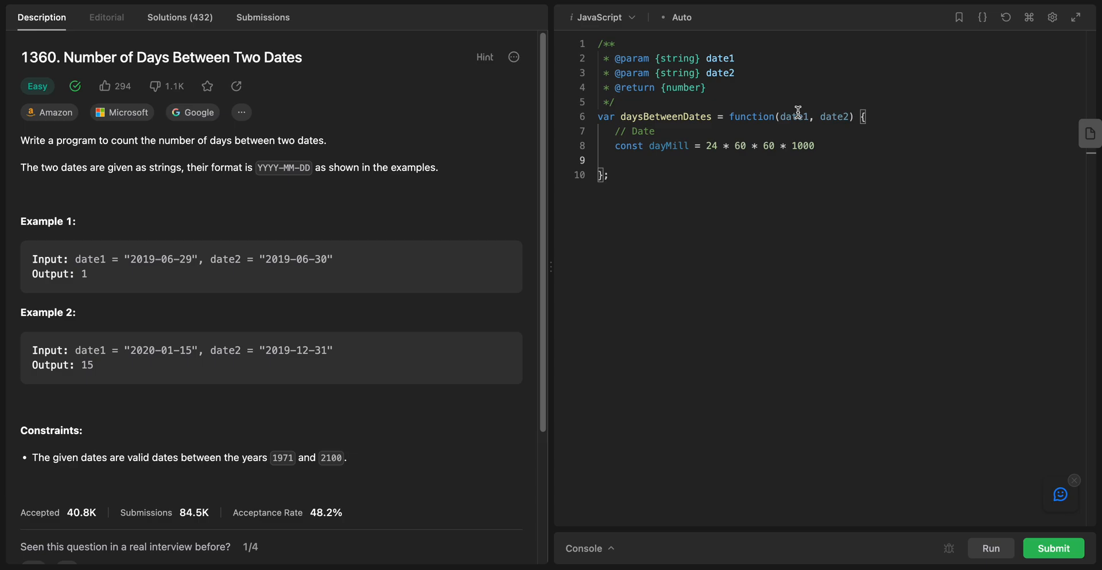
{"action": "type", "text": "date1"}
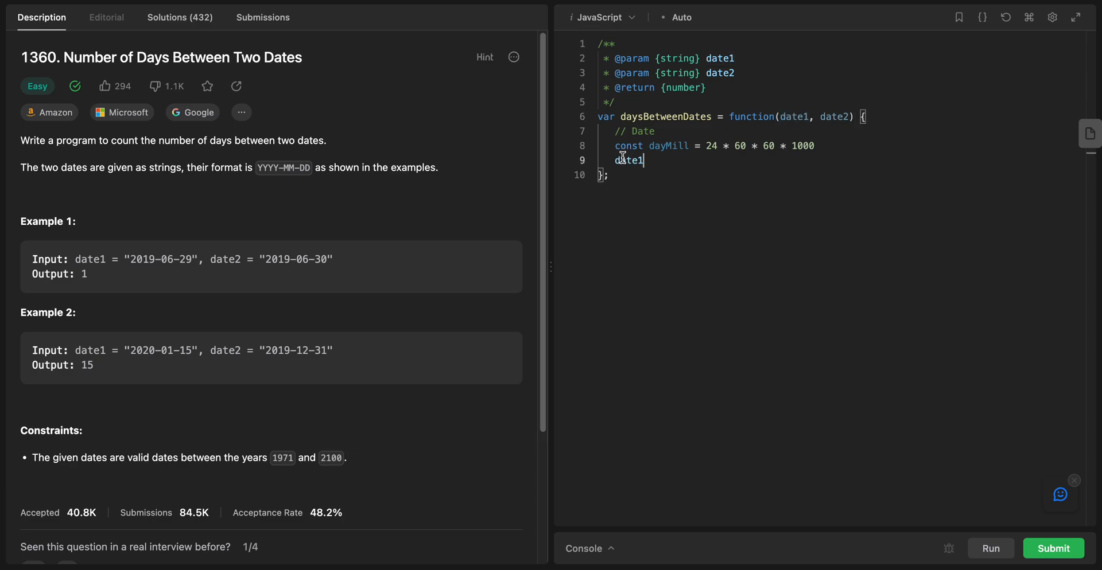
{"action": "type", "text": "= new"}
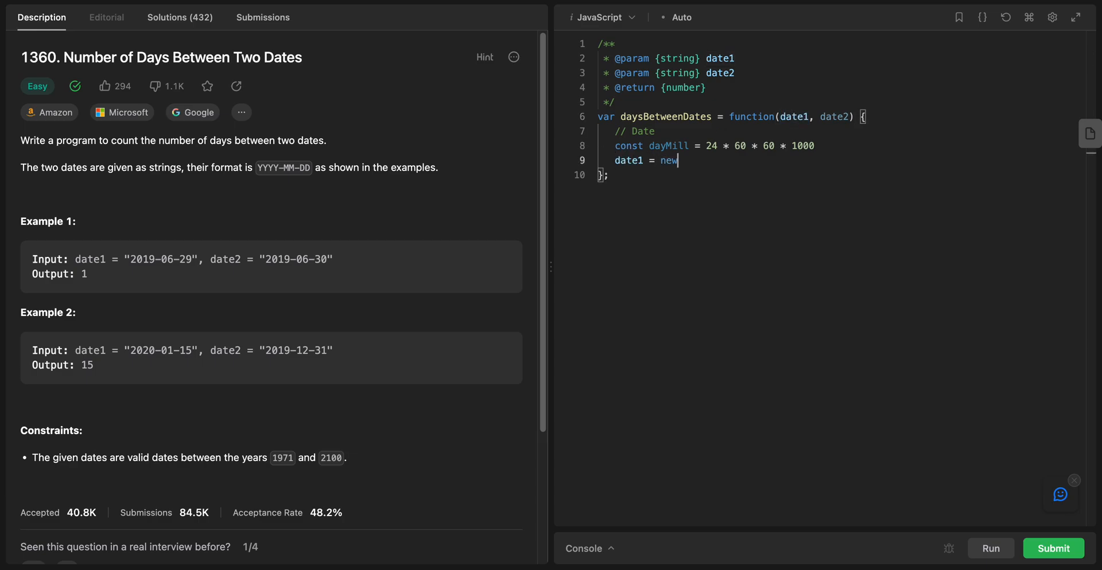
{"action": "type", "text": "Da"}
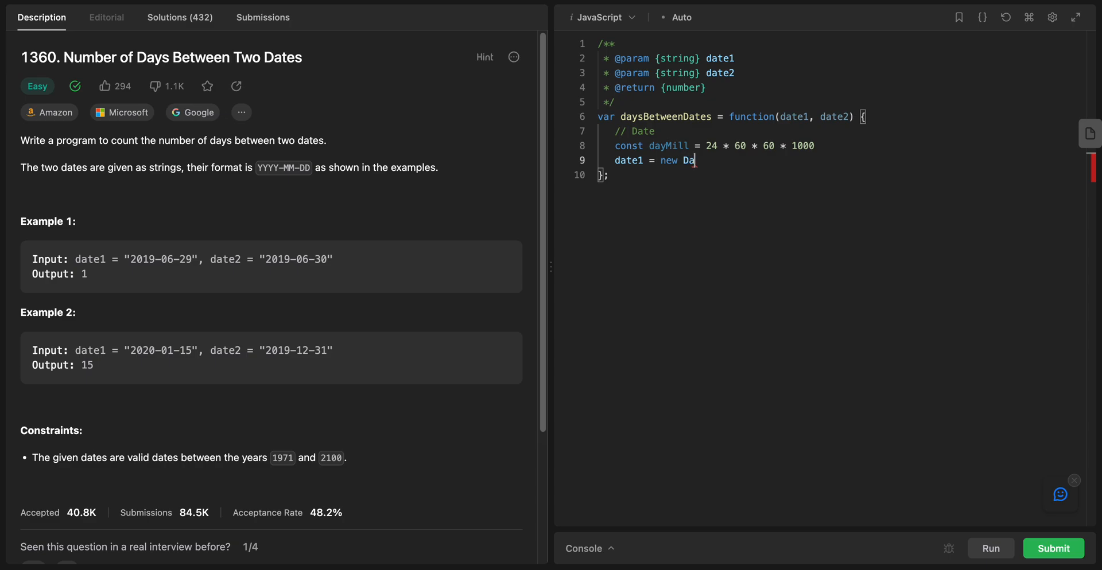
{"action": "type", "text": "te(date1)"}
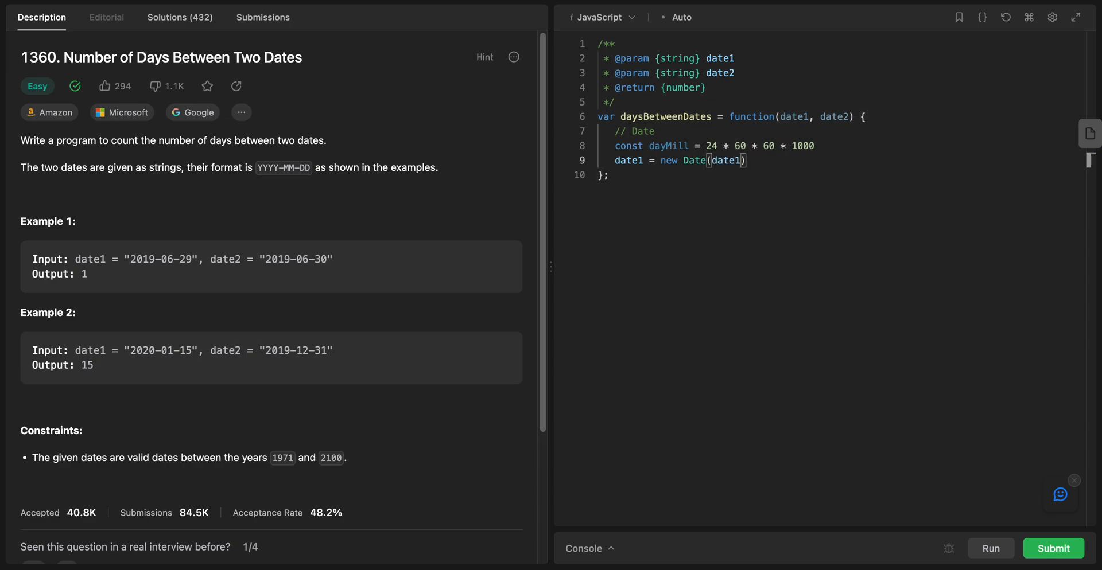
{"action": "type", "text": "date1 = new Date(date1)"}
{"action": "type", "text": "date2 = new Date(date2)"}
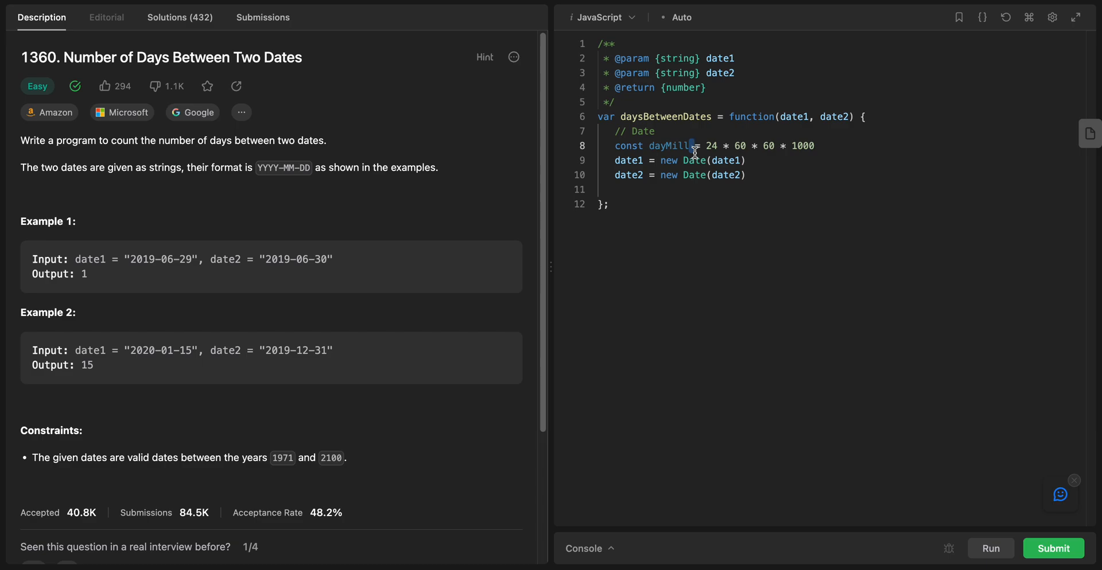
{"action": "left_click", "coordinate": [615, 189]}
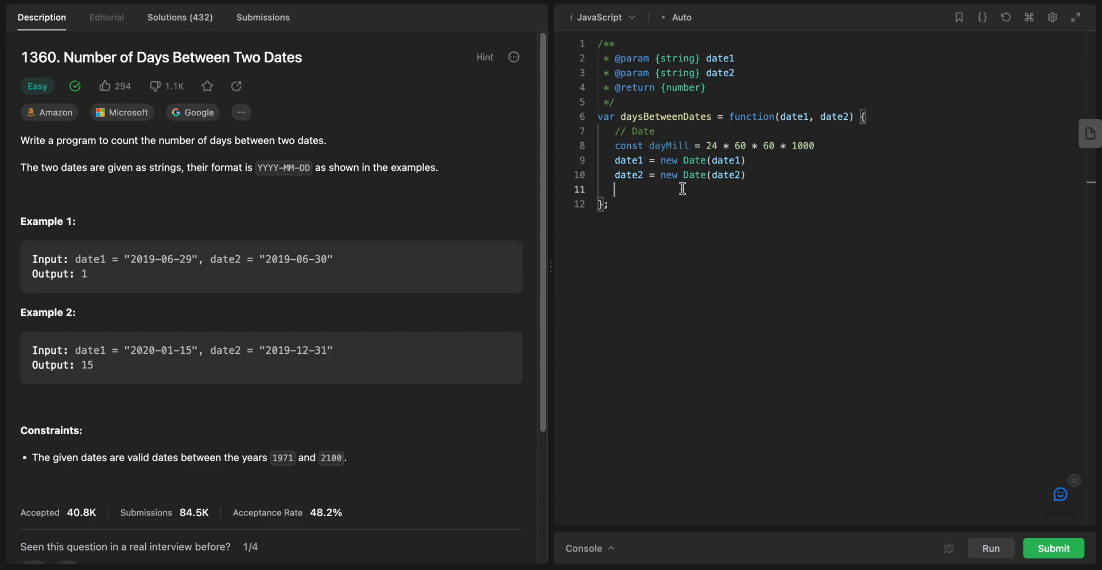
- Write let diff = date1 - date2, fixing a half-typed word along the way
{"action": "type", "text": "let"}
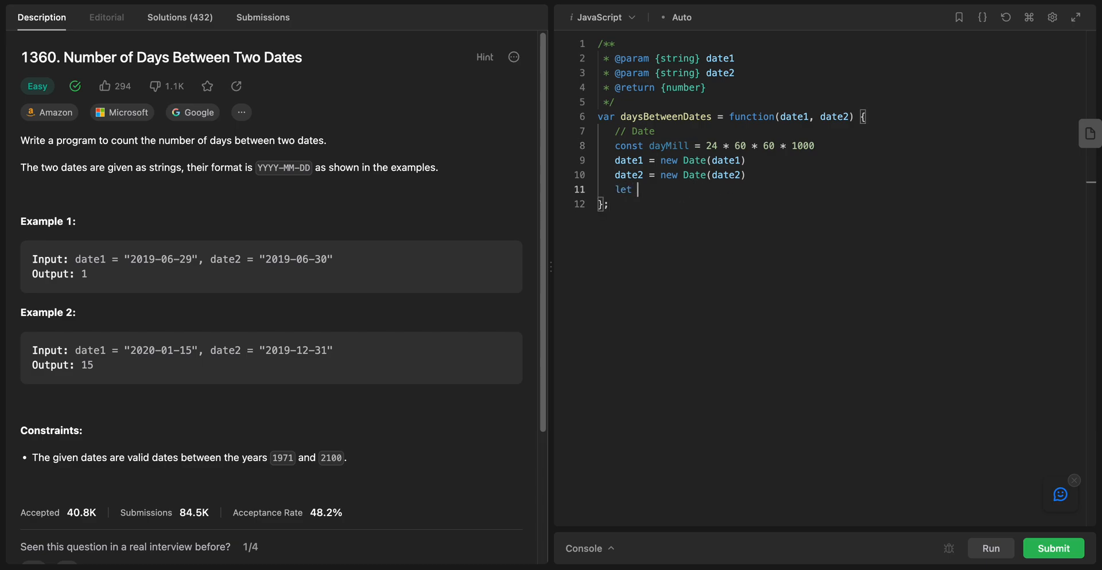
{"action": "type", "text": "diff = da"}
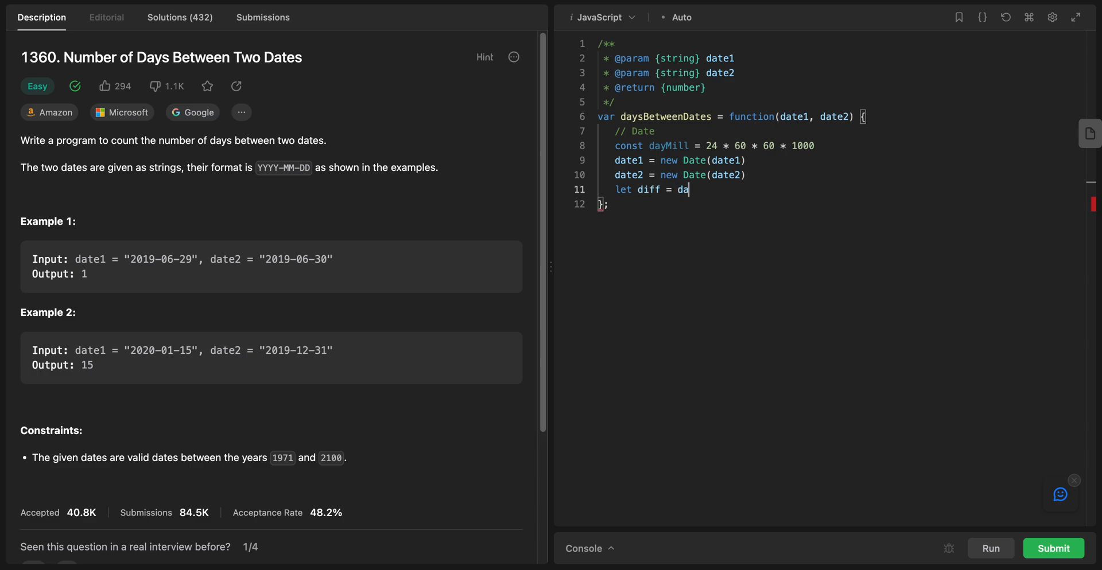
{"action": "type", "text": "t"}
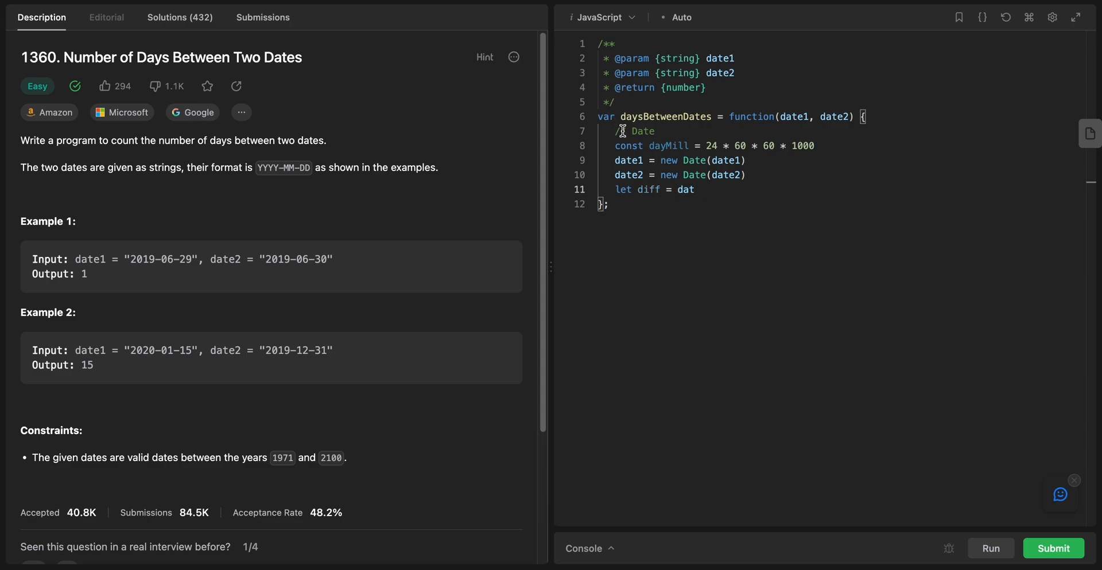
{"action": "double_click", "coordinate": [686, 189]}
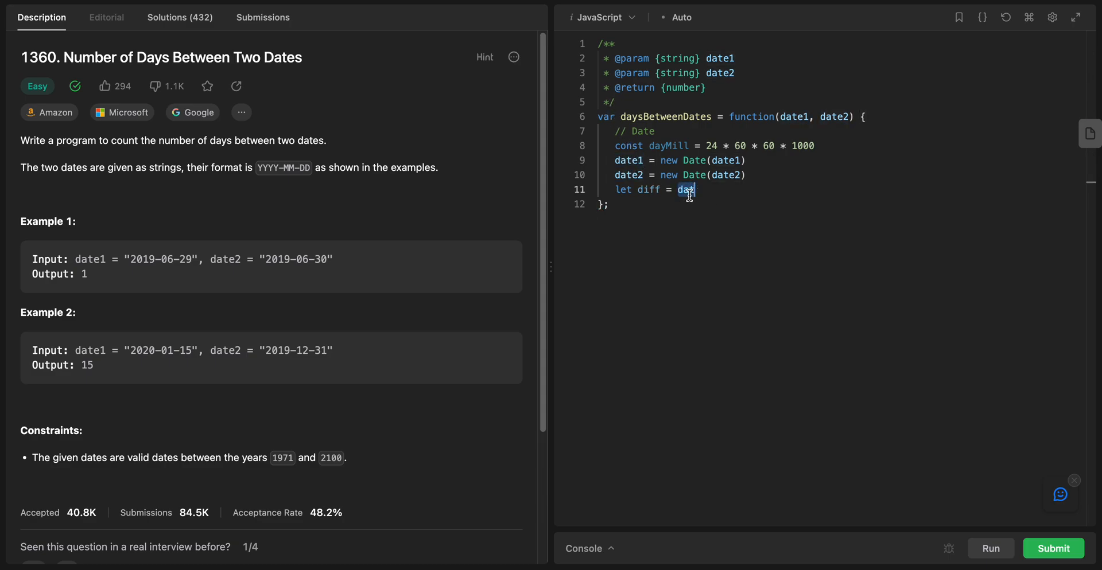
{"action": "type", "text": "date1 -"}
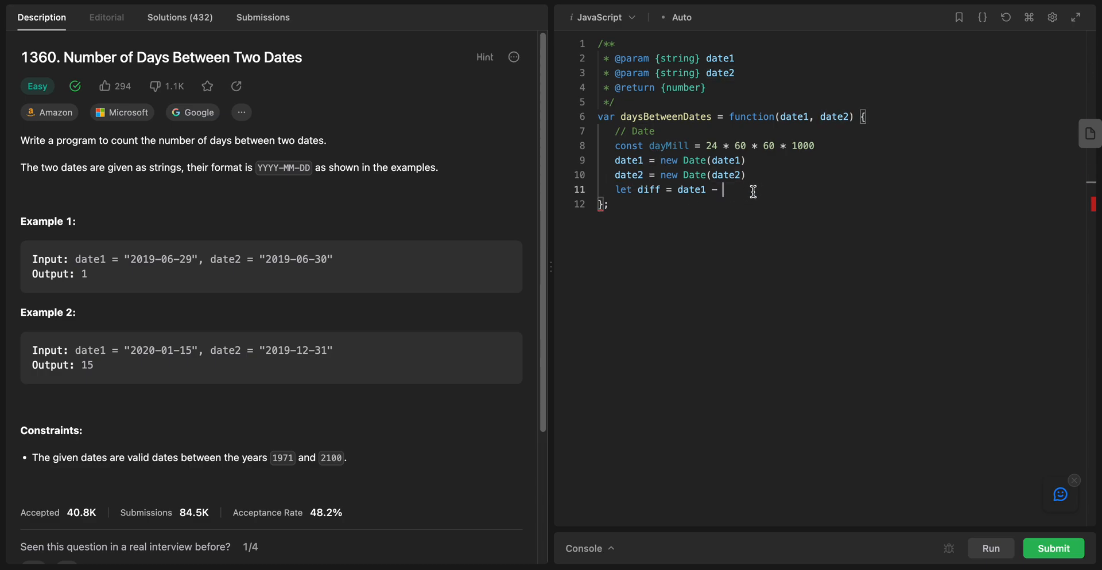
{"action": "type", "text": "date2"}
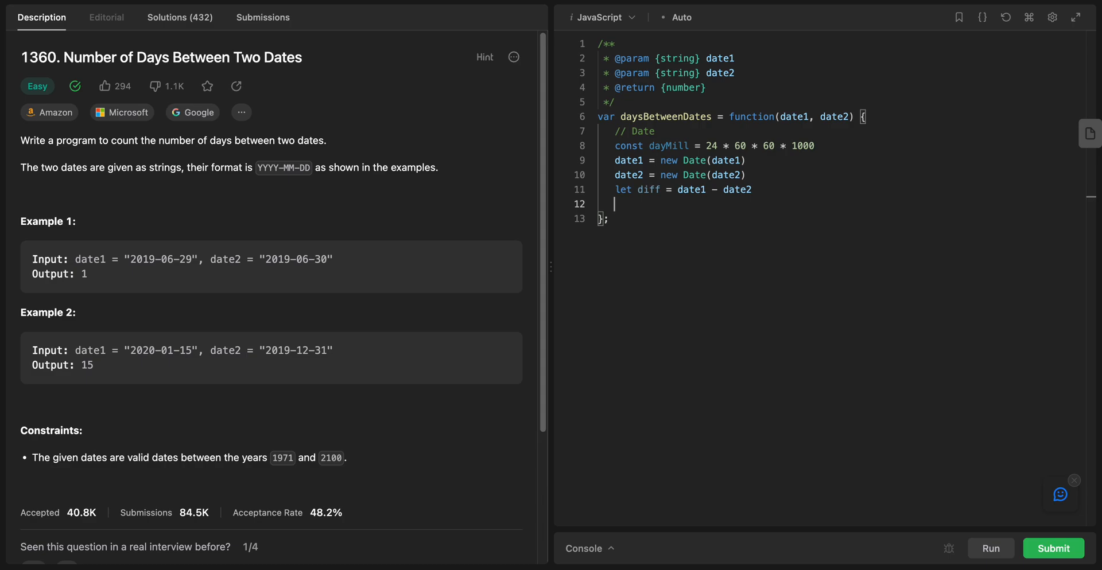
- Add diff = diff / dayMill and begin the return statement
{"action": "type", "text": "d"}
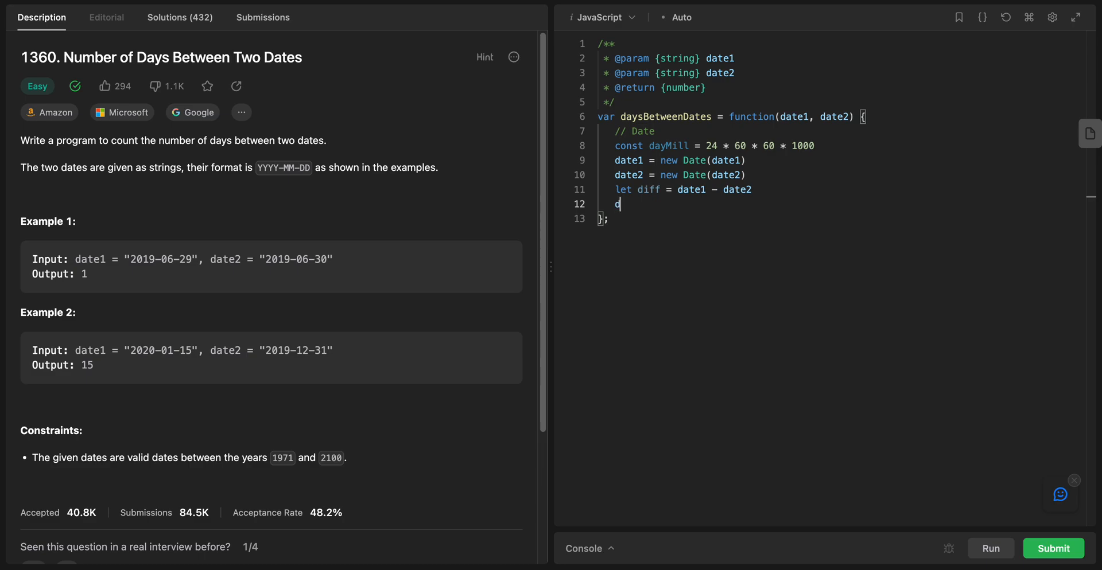
{"action": "type", "text": "iff ="}
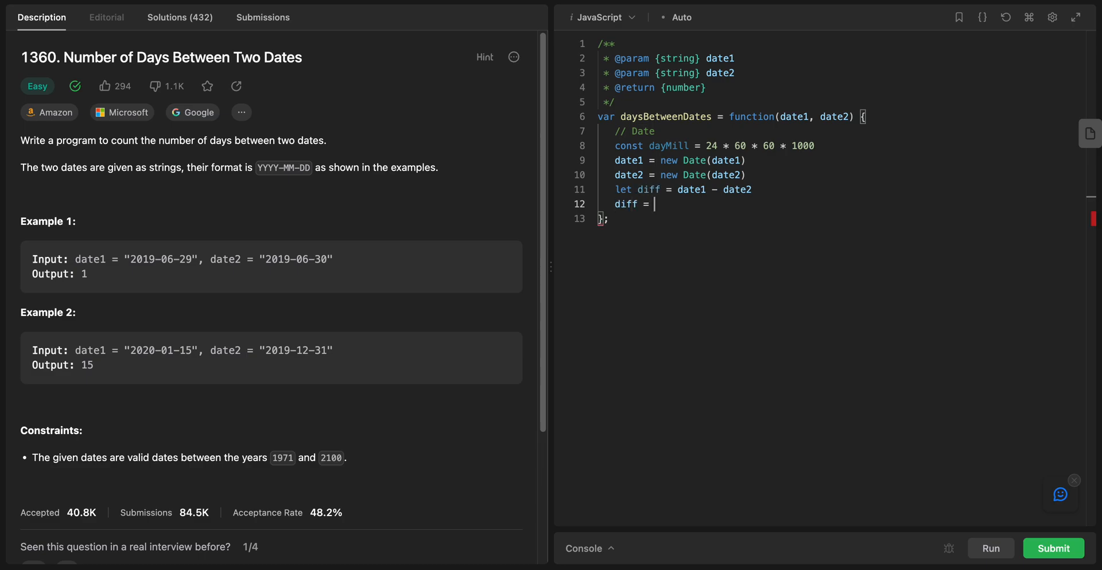
{"action": "type", "text": "diff"}
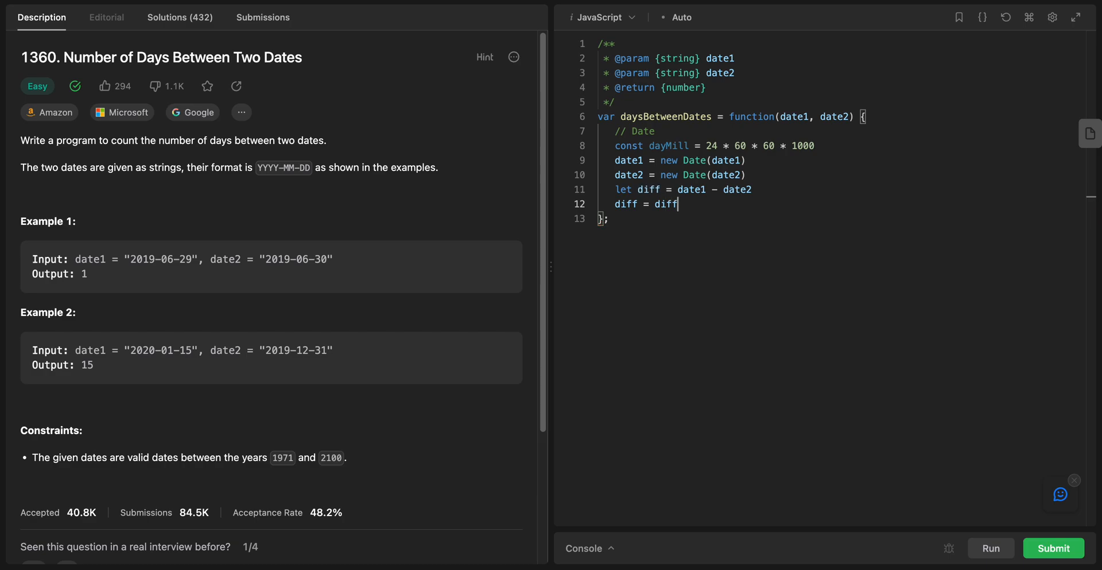
{"action": "type", "text": "/"}
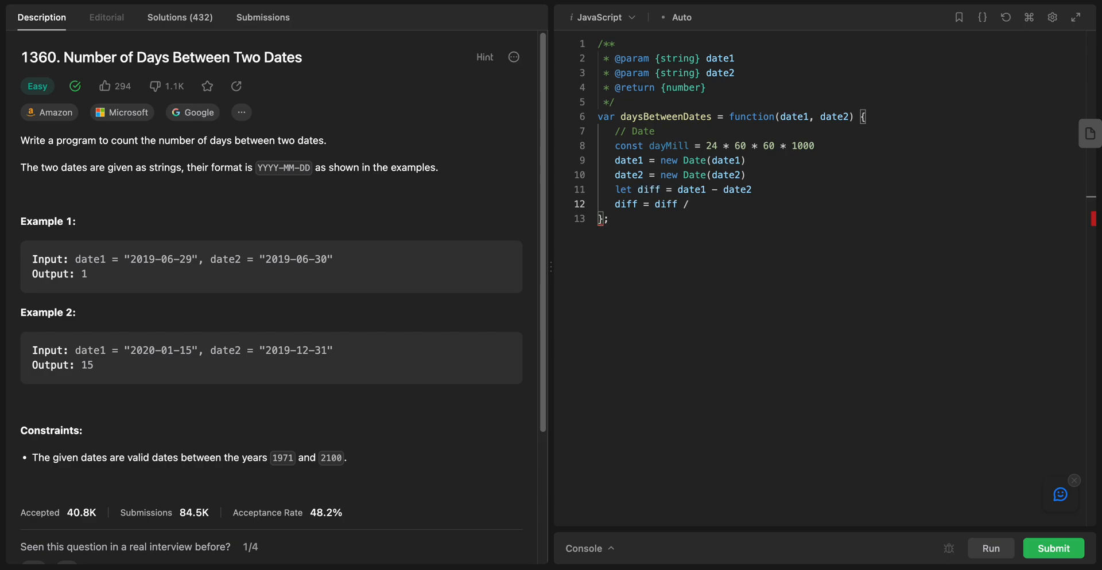
{"action": "double_click", "coordinate": [667, 146]}
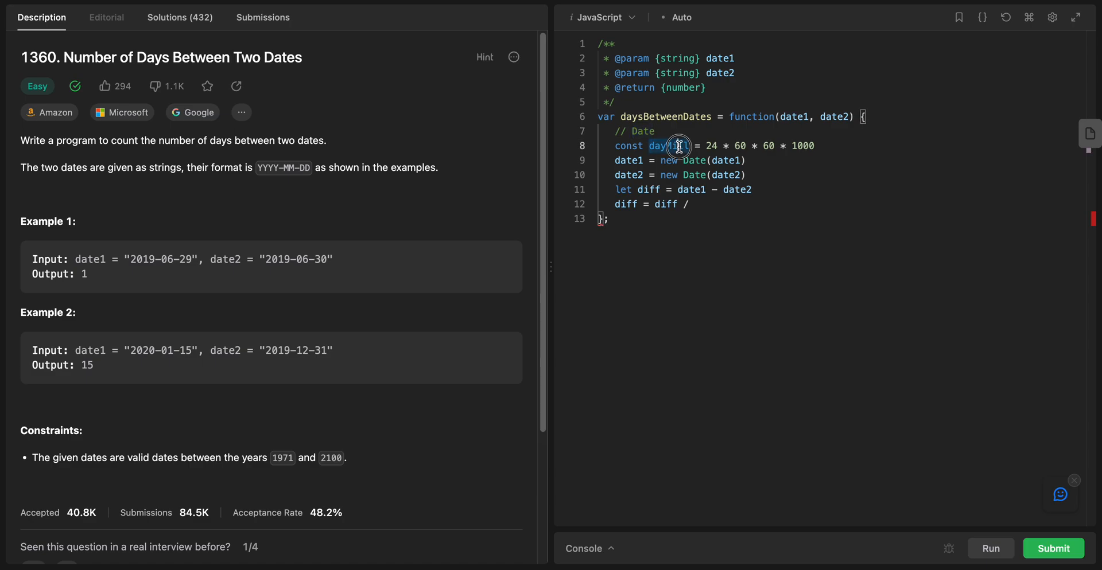
{"action": "type", "text": "dayMill"}
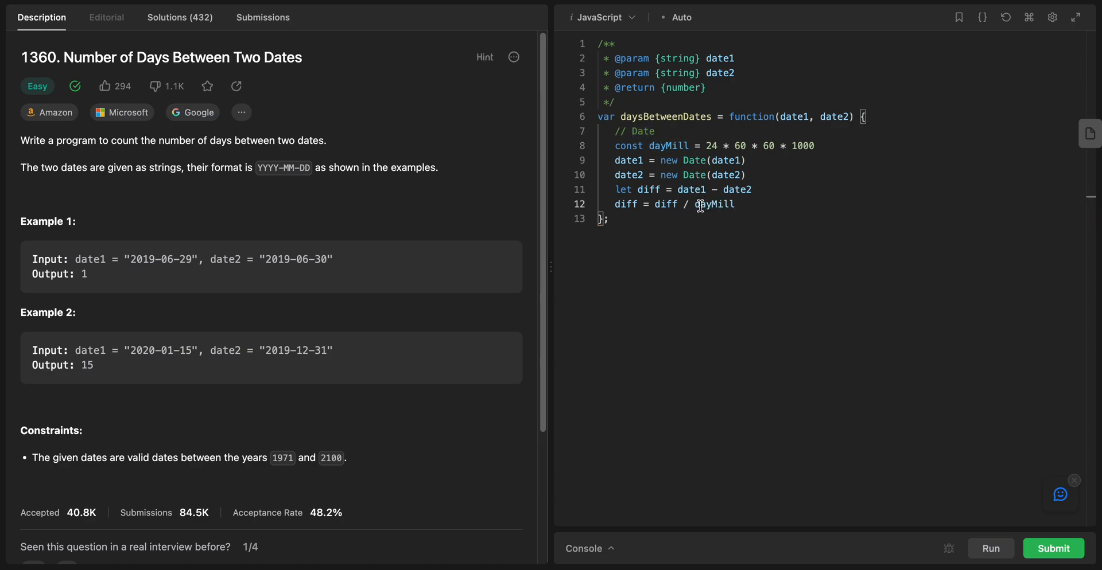
{"action": "type", "text": "return"}
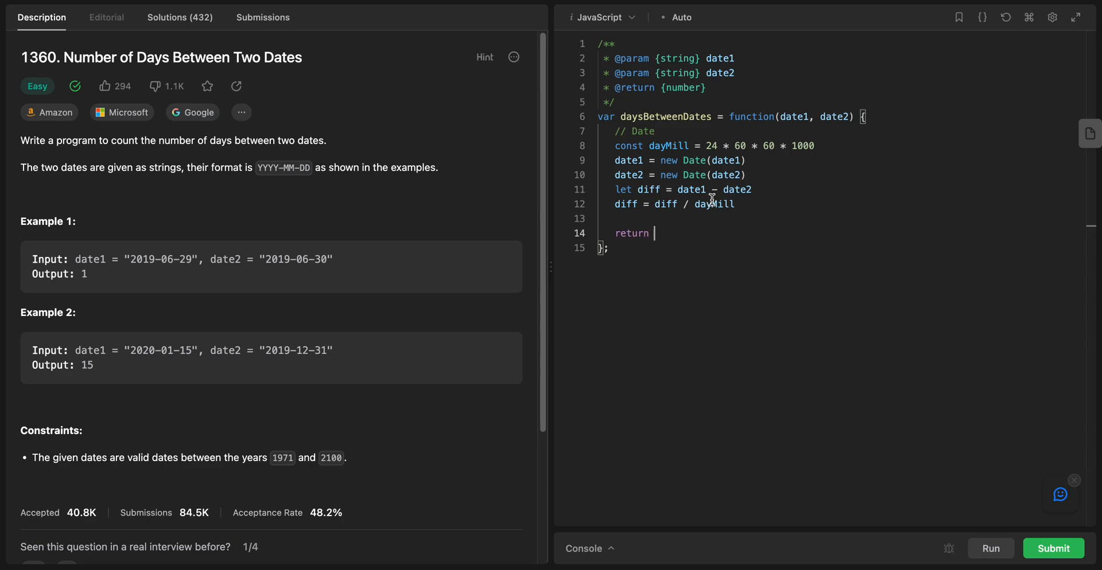
{"action": "mouse_move", "coordinate": [713, 226]}
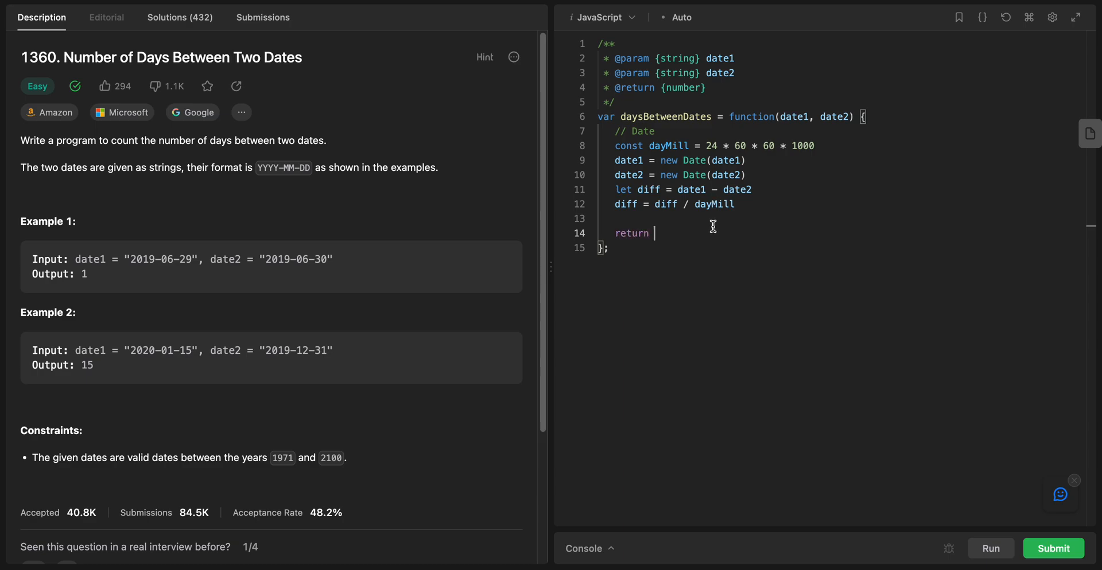
- Complete the line as return Math.abs(diff)
{"action": "type", "text": "Math."}
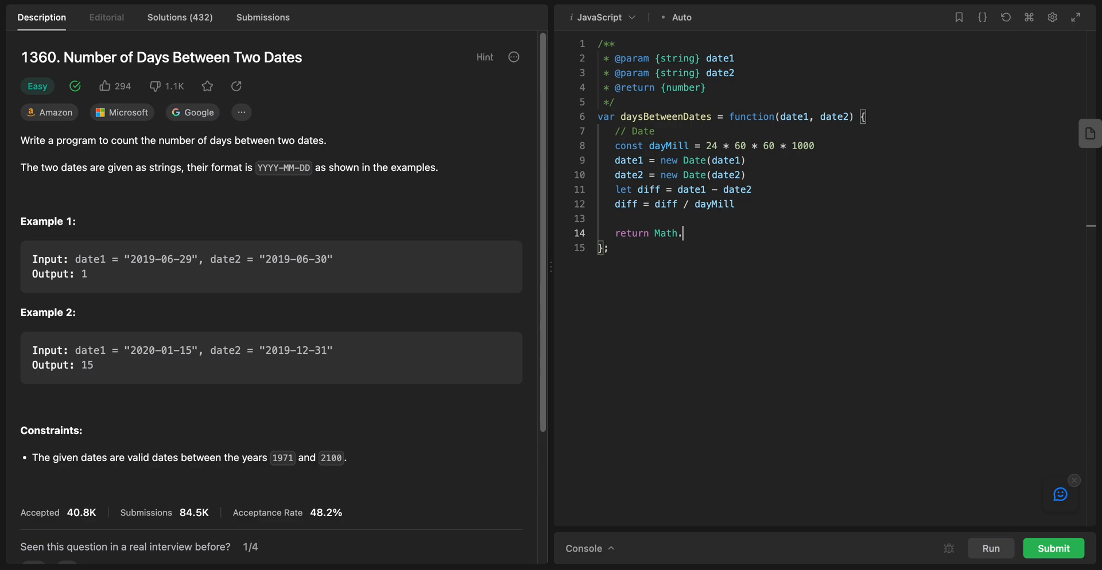
{"action": "type", "text": "abs(d"}
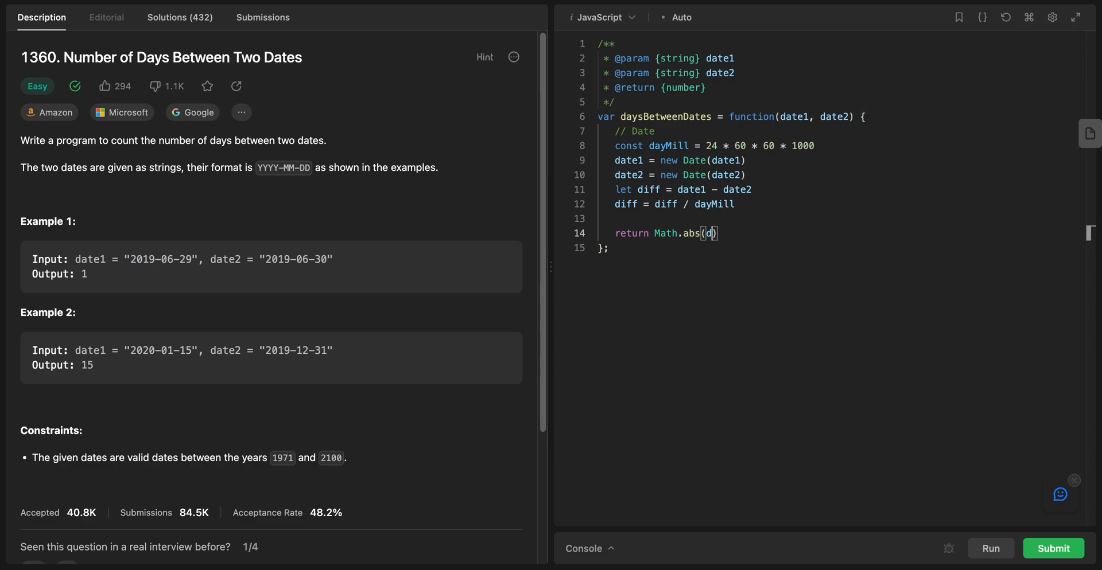
{"action": "type", "text": "iff"}
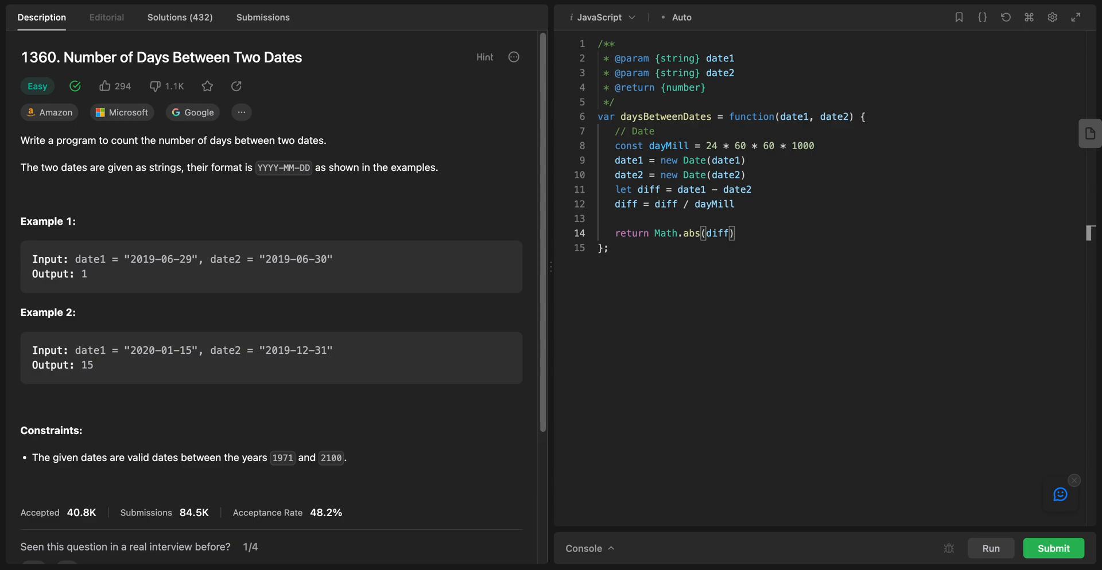
{"action": "double_click", "coordinate": [713, 204]}
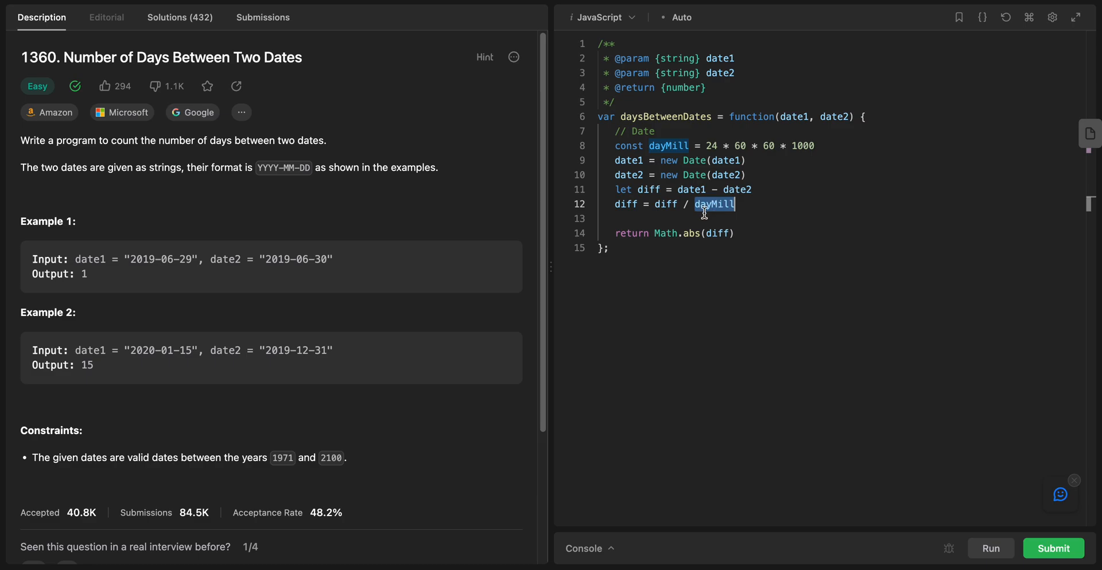
{"action": "mouse_move", "coordinate": [675, 84]}
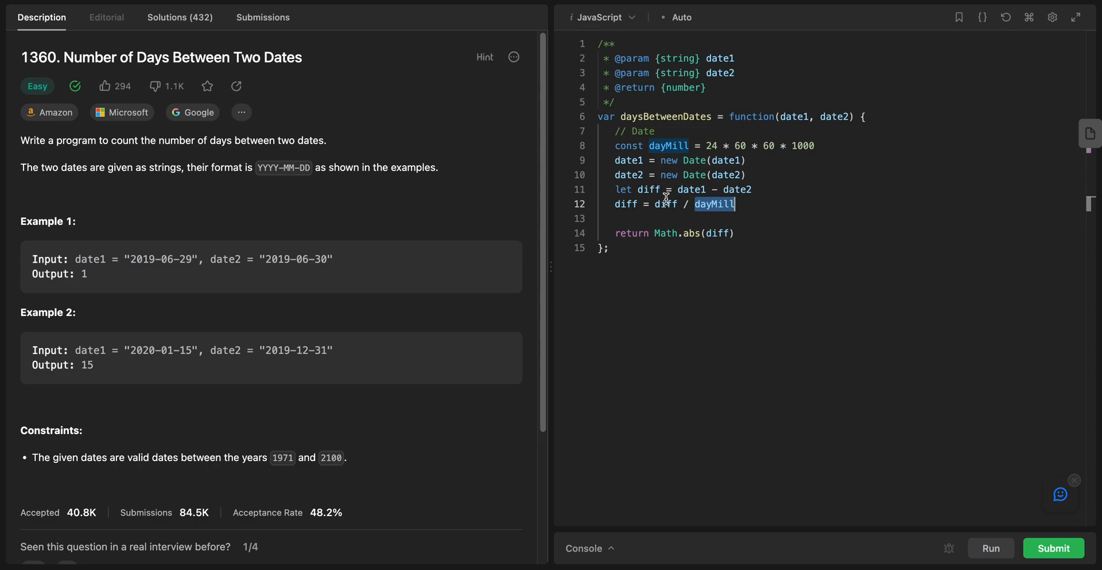
{"action": "mouse_move", "coordinate": [757, 195]}
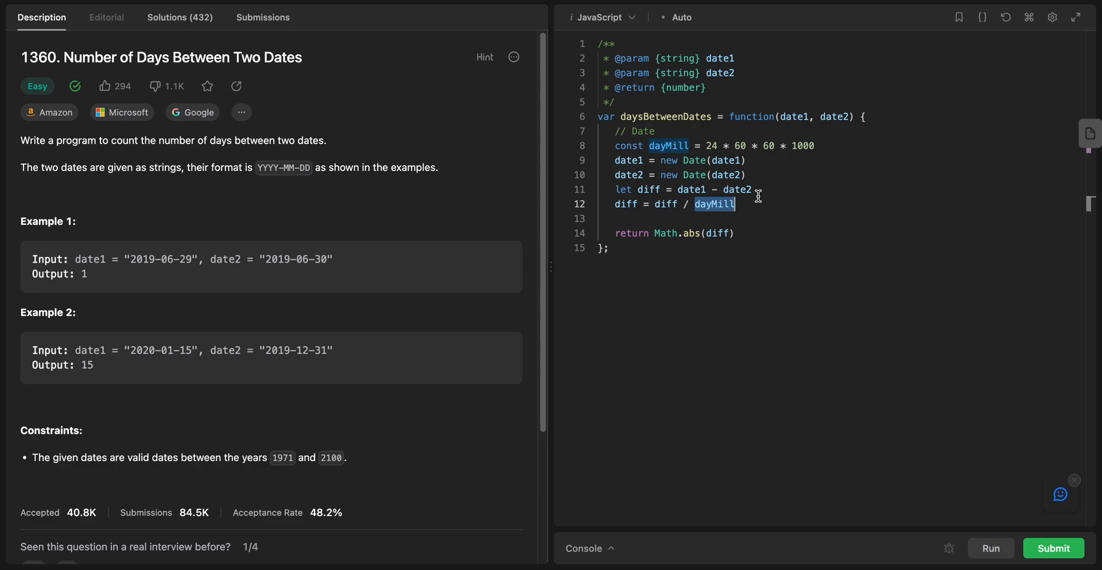
{"action": "mouse_move", "coordinate": [756, 145]}
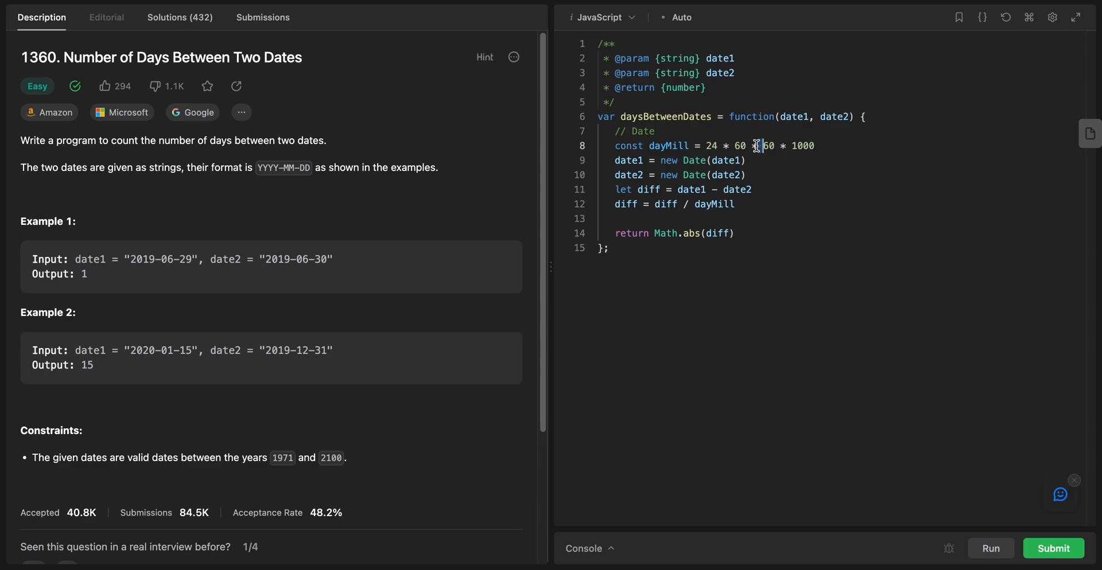
{"action": "mouse_move", "coordinate": [834, 252]}
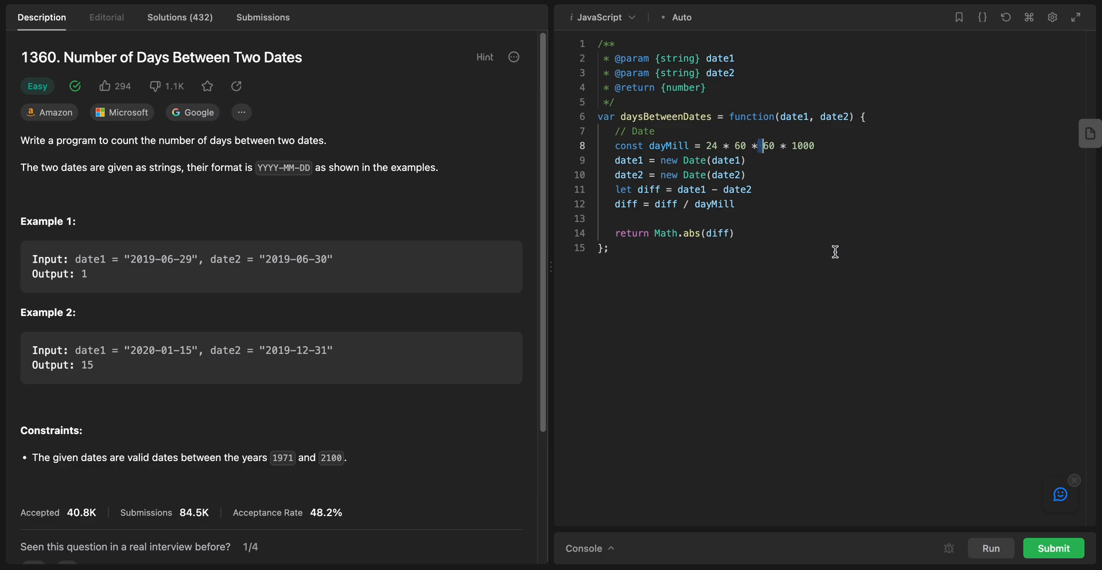
{"action": "mouse_move", "coordinate": [878, 346]}
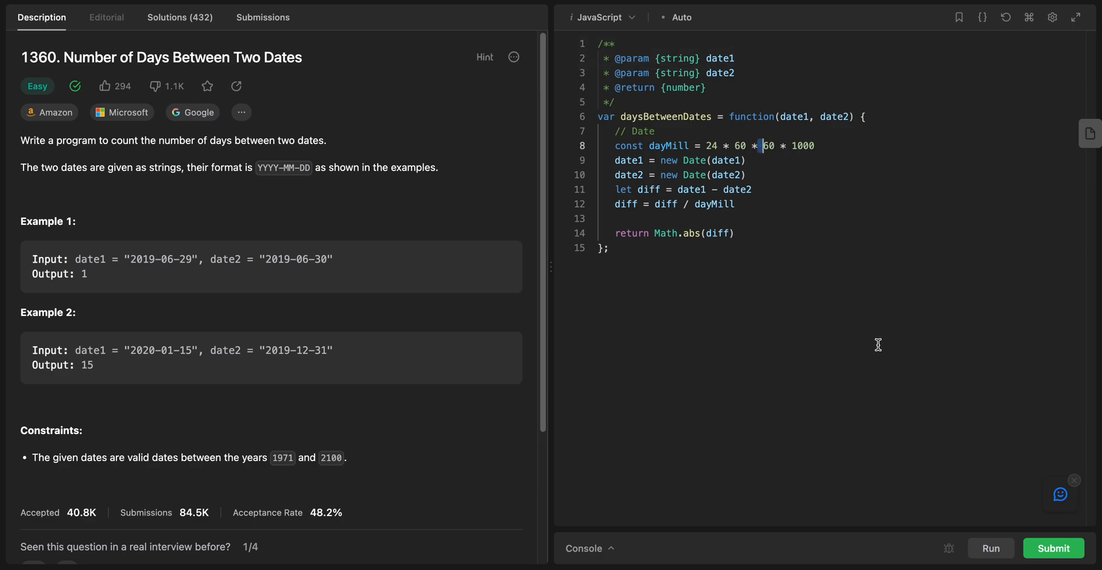
- Submit the solution, see it Accepted, and go back to the Description view
{"action": "left_click", "coordinate": [1053, 549]}
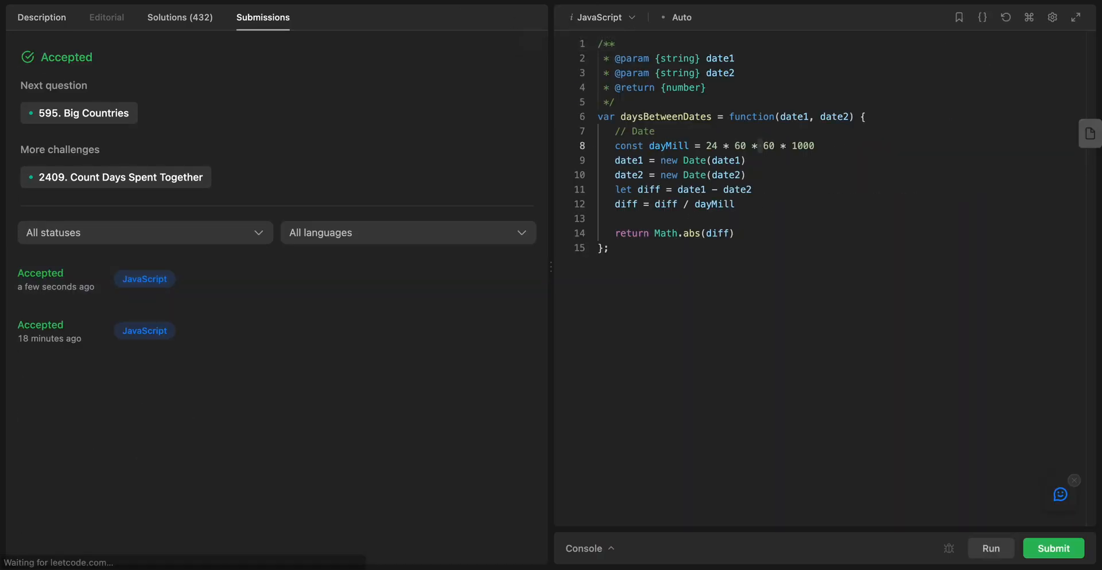
{"action": "left_click", "coordinate": [41, 17]}
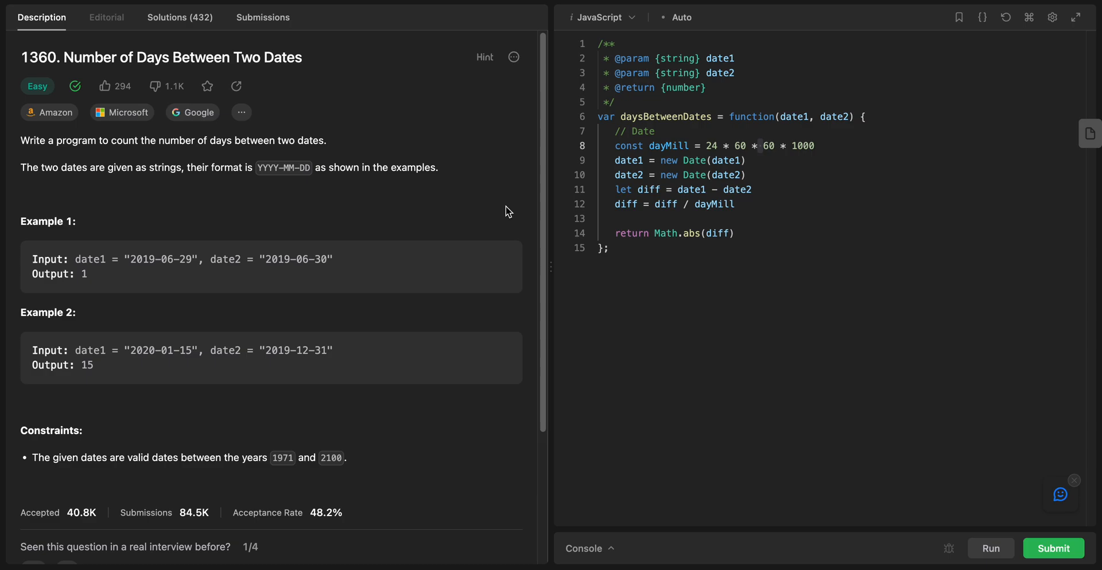
{"action": "mouse_move", "coordinate": [267, 63]}
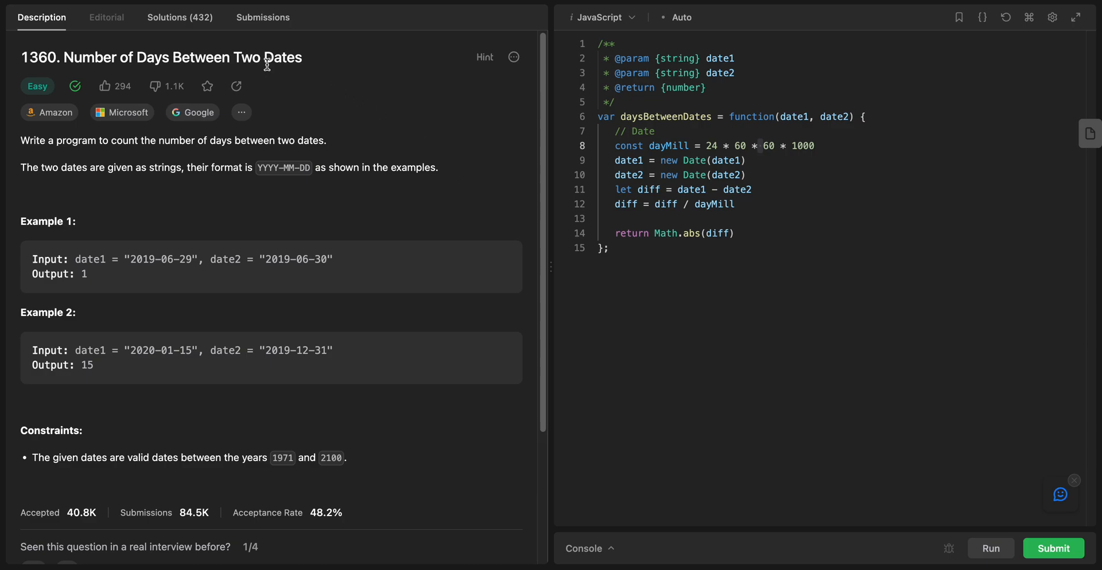